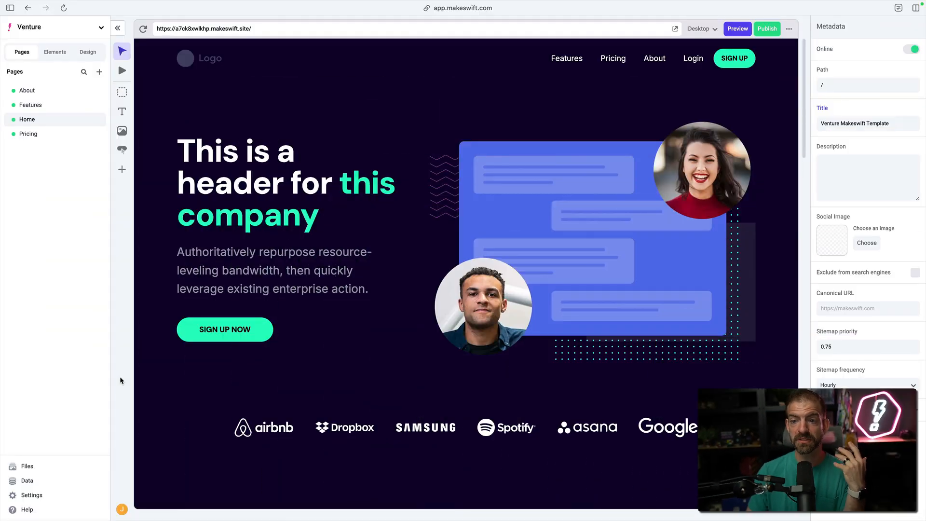
Step: Inspect the hero text, then add the Navbar and rename its Features link to Things
click(287, 183)
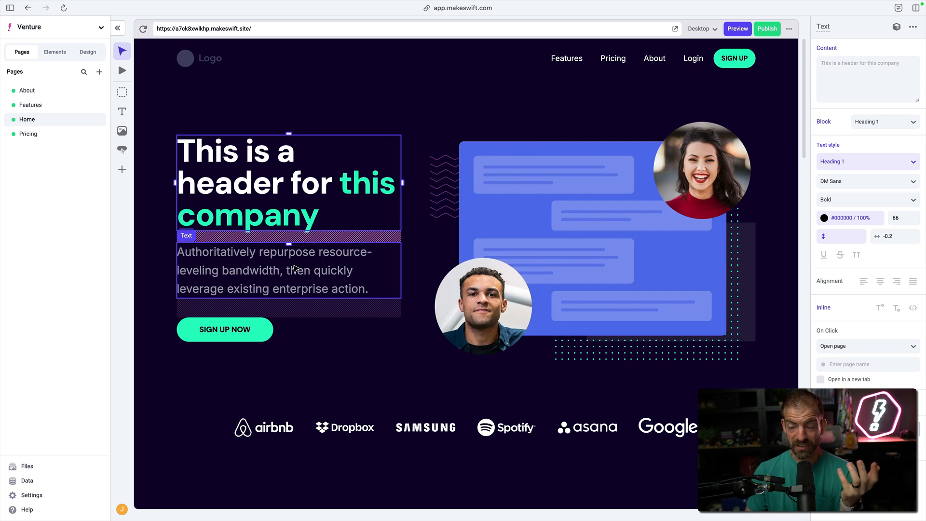
click(274, 270)
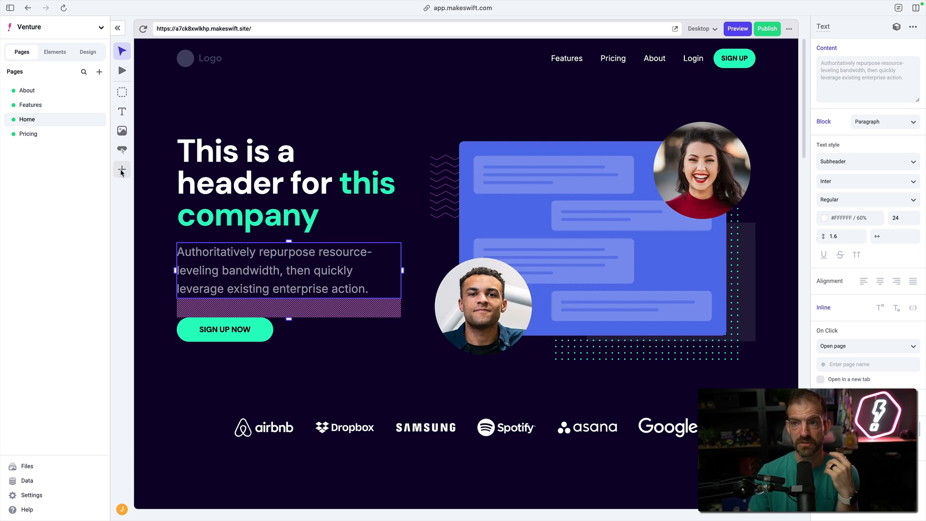
click(122, 171)
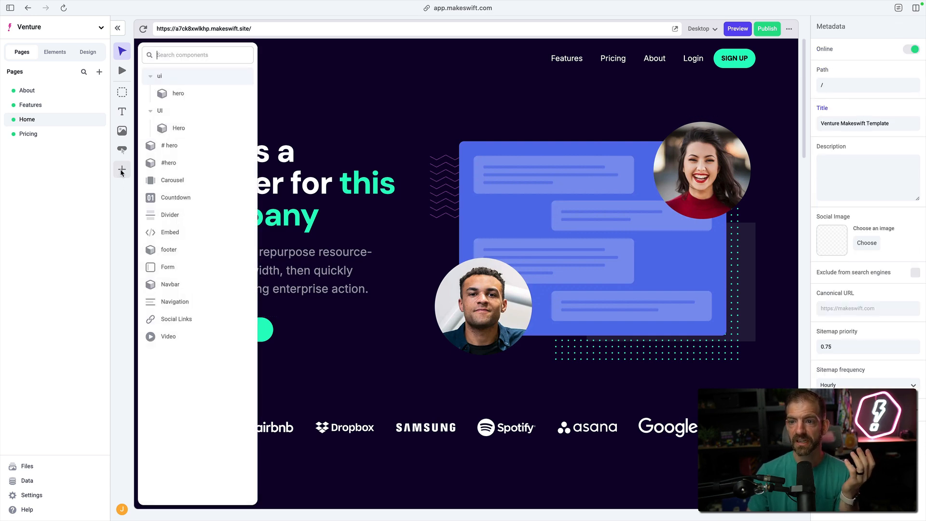
click(366, 58)
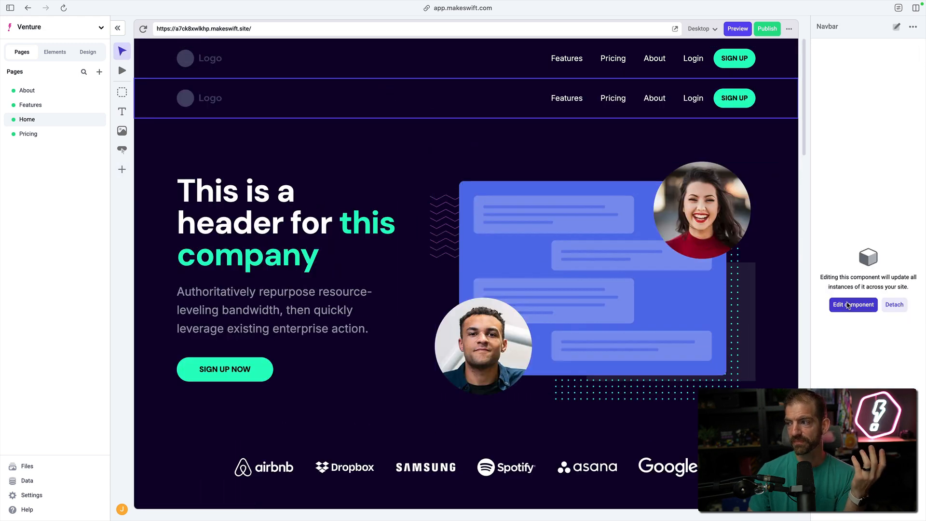
click(853, 305)
text(Things)
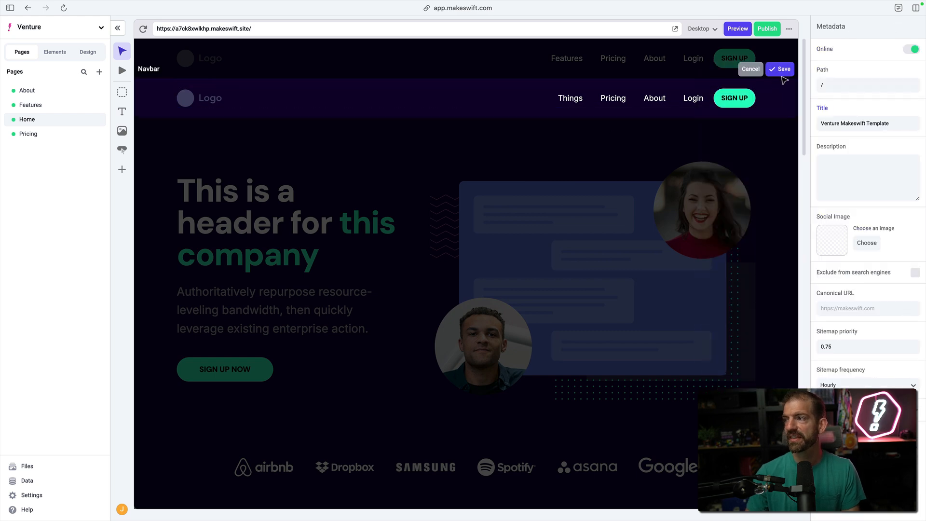
click(779, 69)
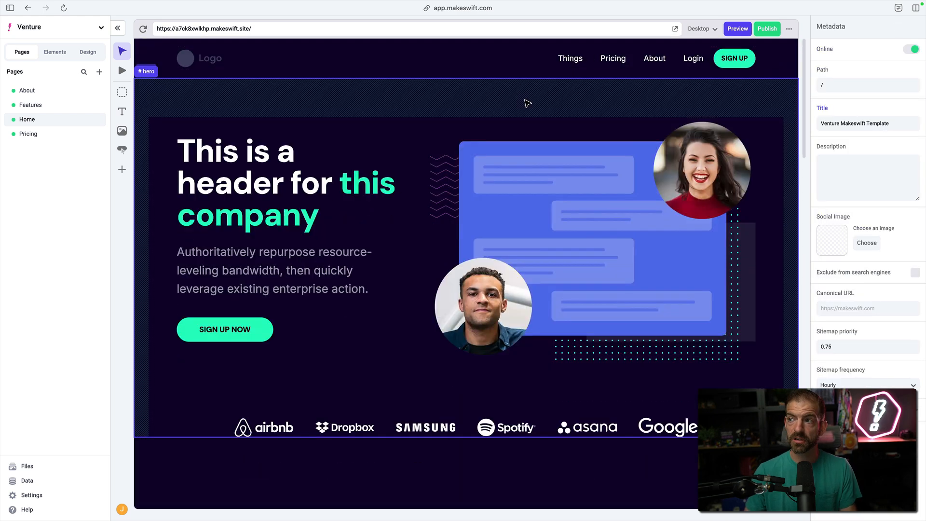
Step: Select the hero heading, content and section, then hero-graphic.png in the Elements tree
click(287, 183)
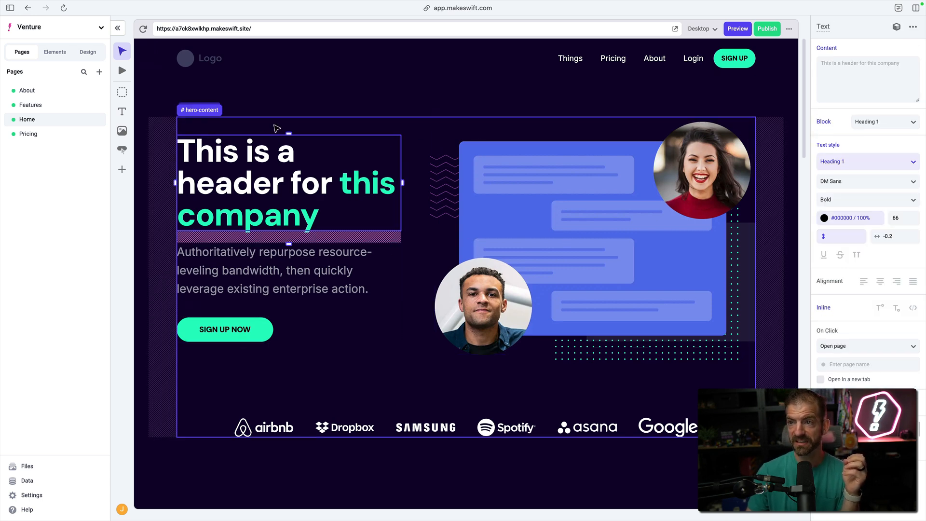
click(262, 116)
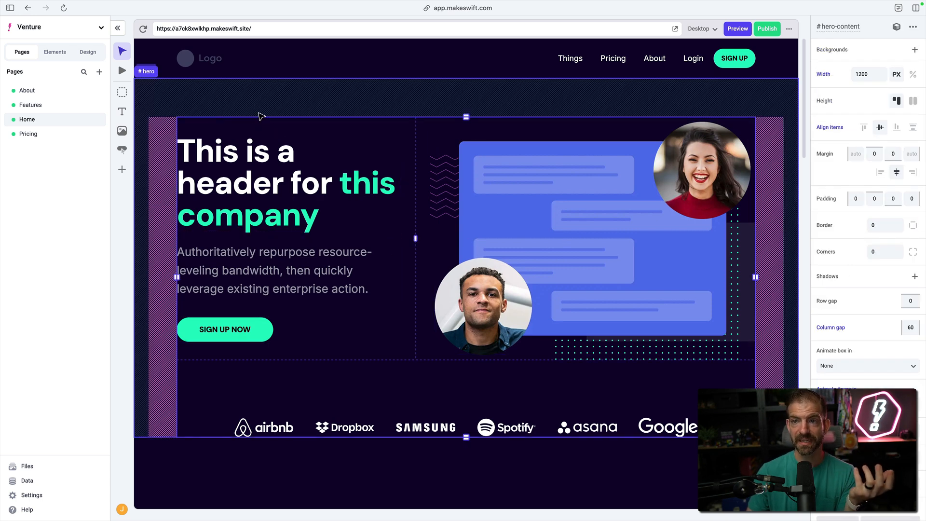
click(278, 167)
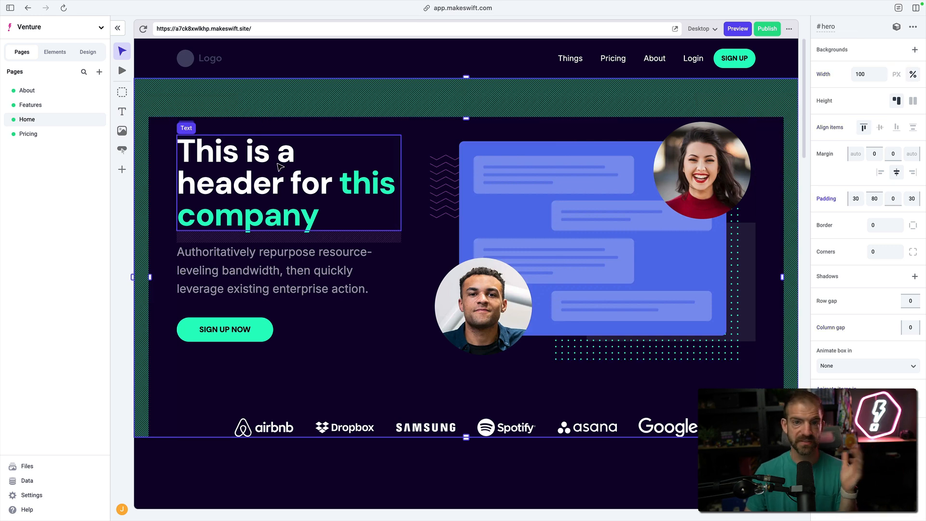
click(121, 222)
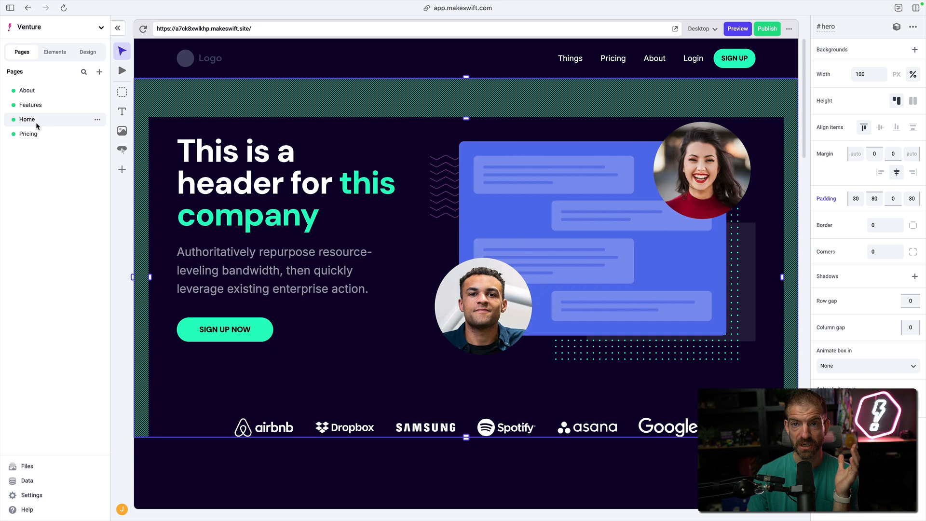
click(54, 52)
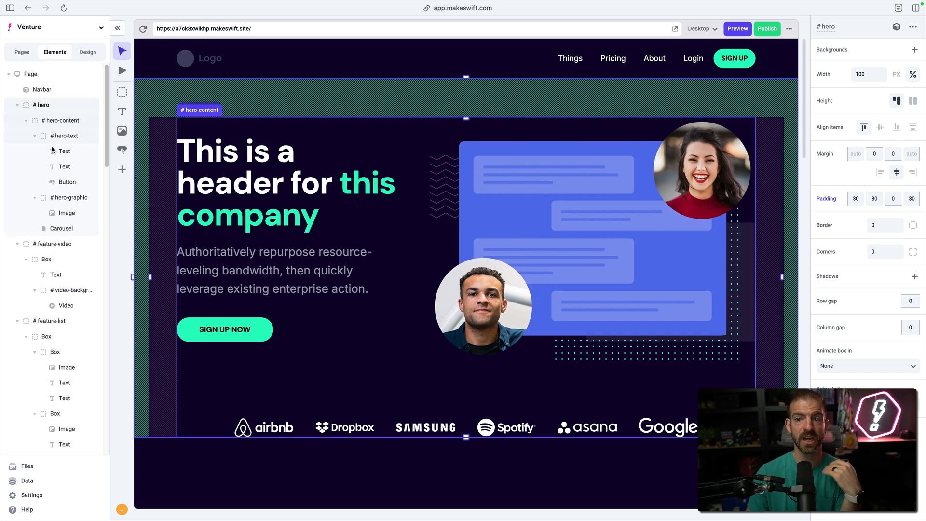
click(66, 213)
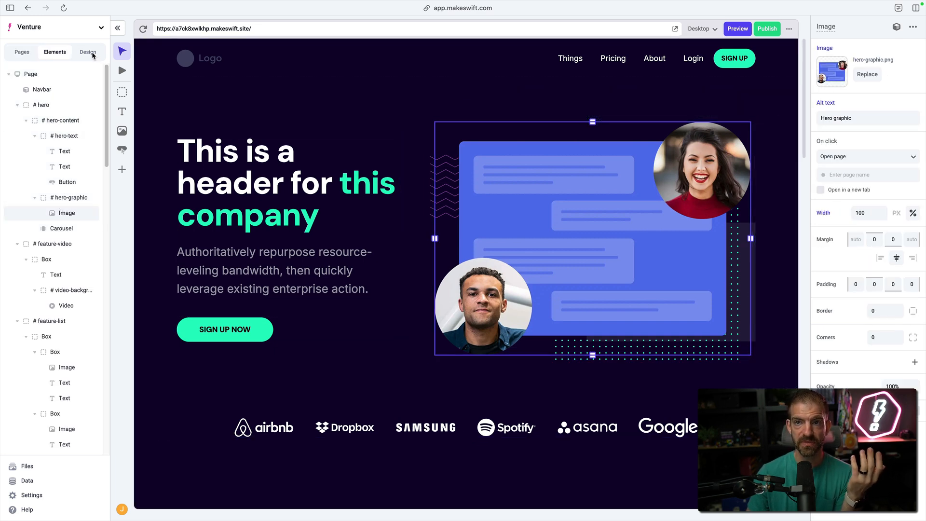
Step: Show the Design panel and inspect the SIGN UP NOW button's #2BFEC5 colour
click(88, 52)
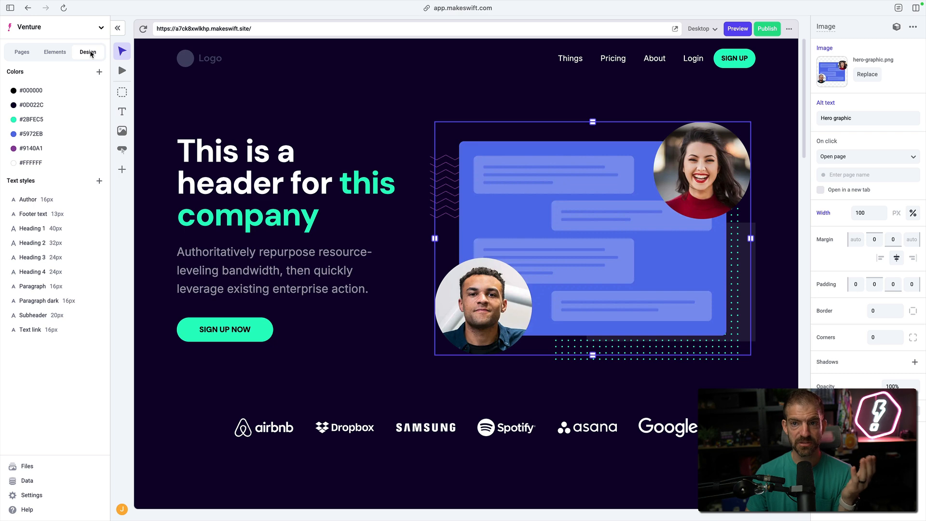
mouse_move(53, 89)
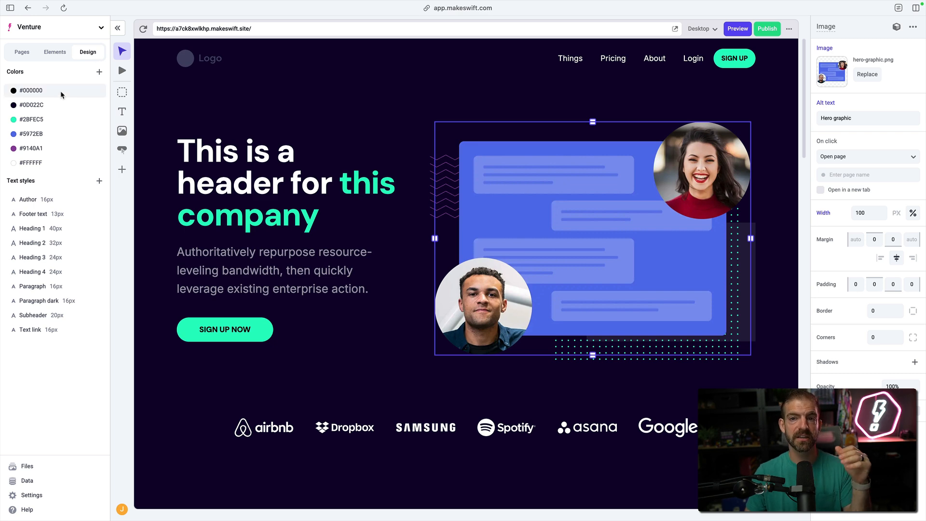
mouse_move(58, 199)
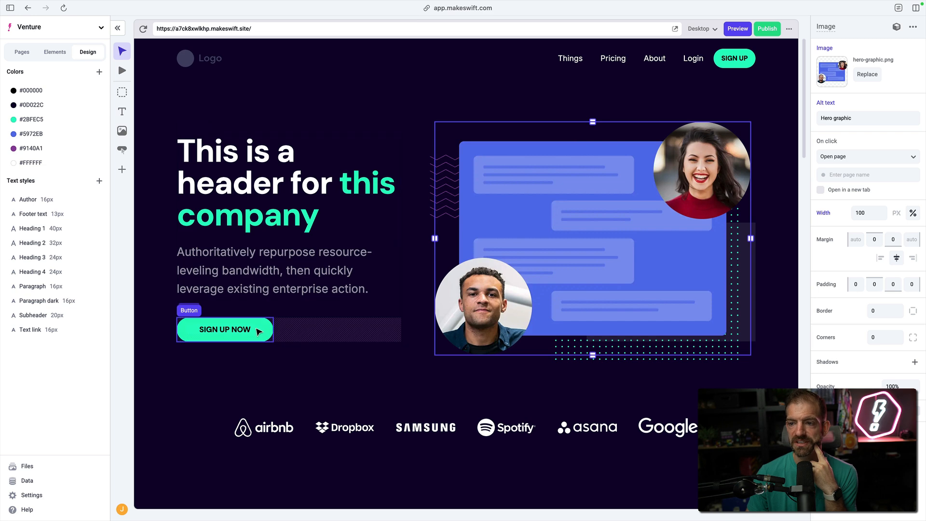
click(224, 329)
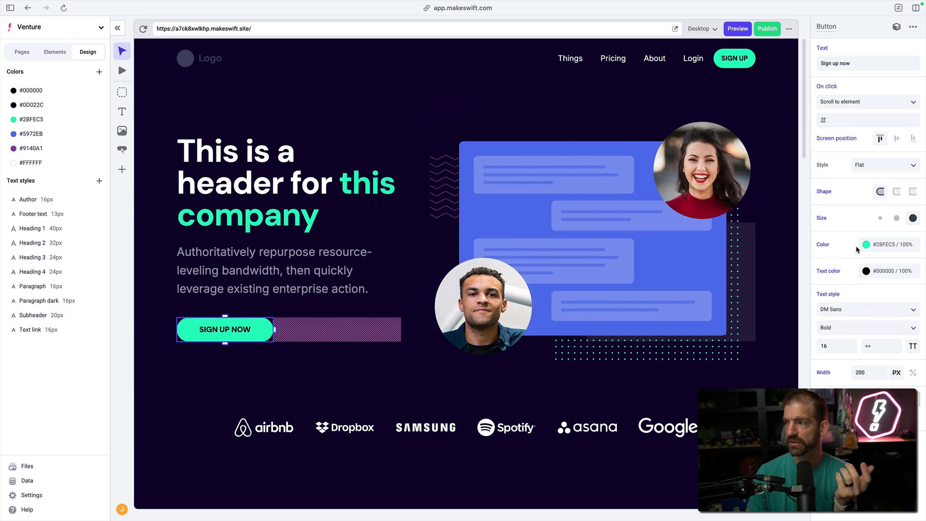
click(866, 244)
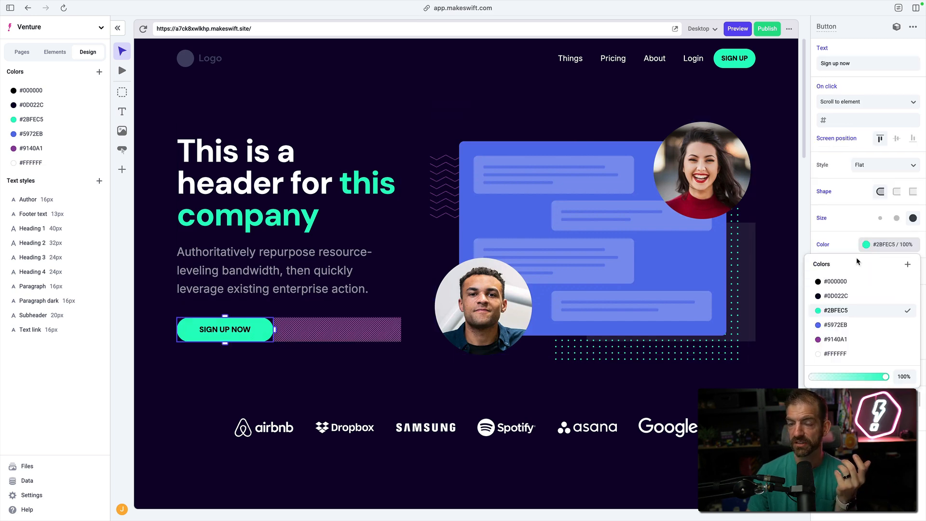
click(641, 285)
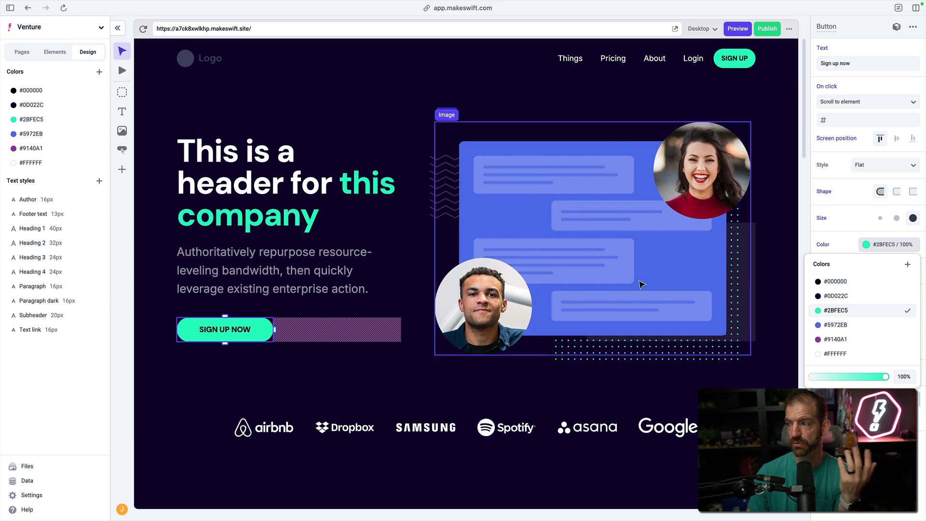
click(889, 244)
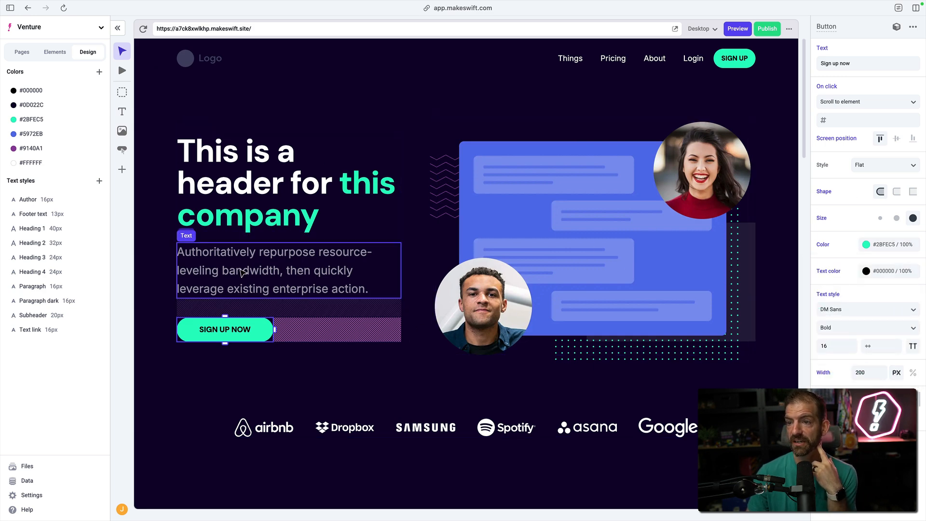
Step: Inspect the hero paragraph's Subheader text style (Inter, Regular, 24)
click(274, 270)
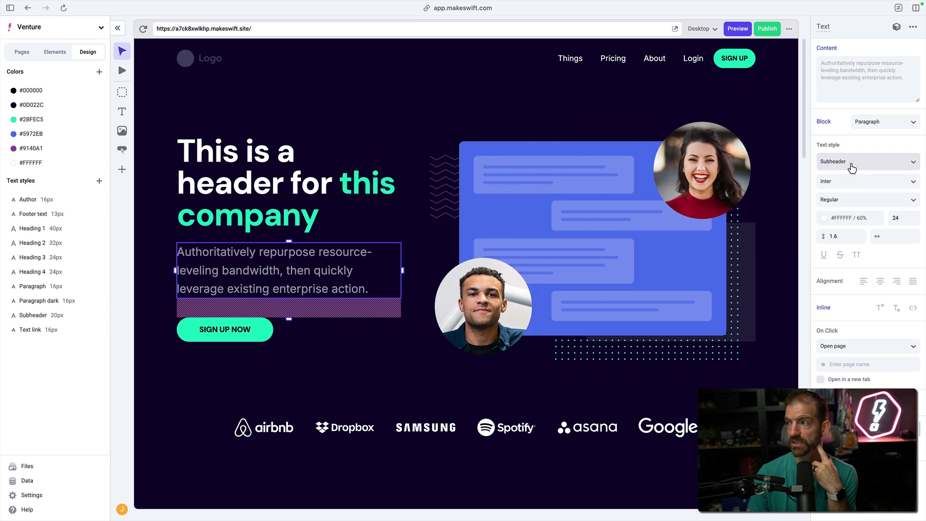
click(866, 161)
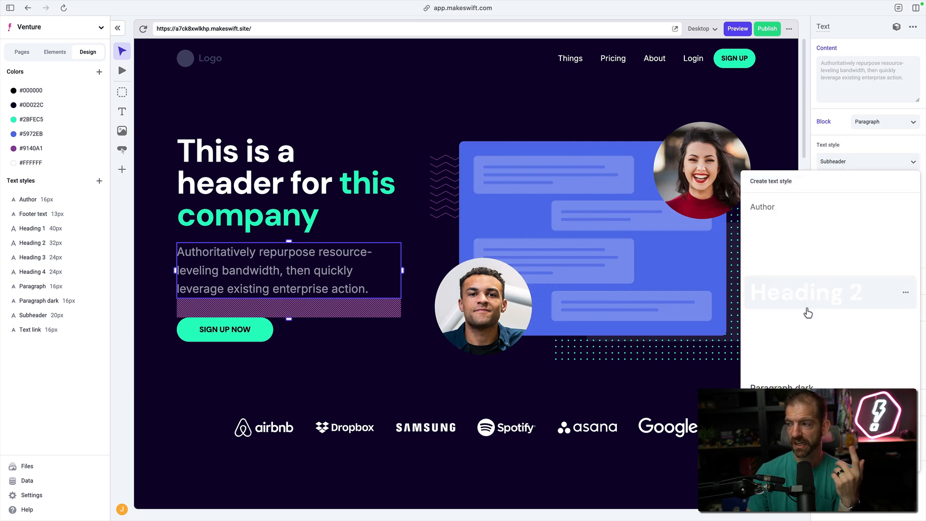
mouse_move(800, 278)
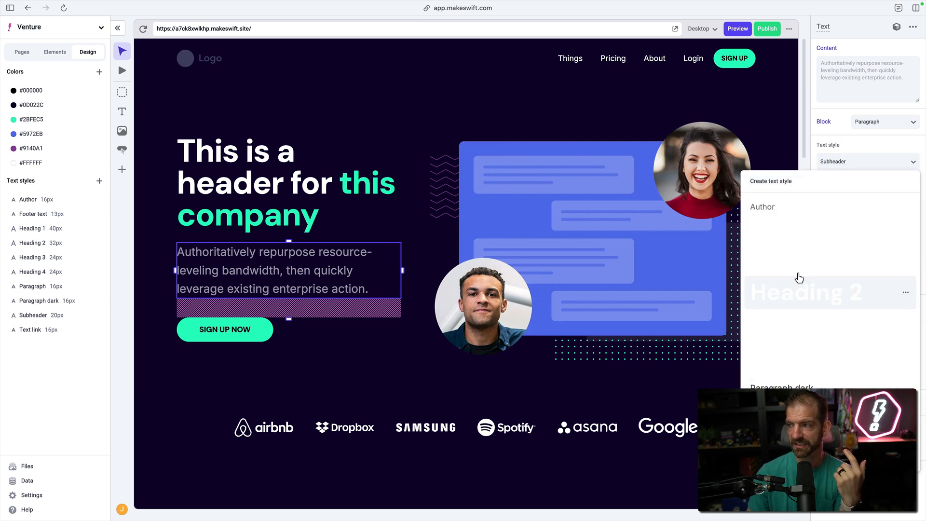
mouse_move(793, 284)
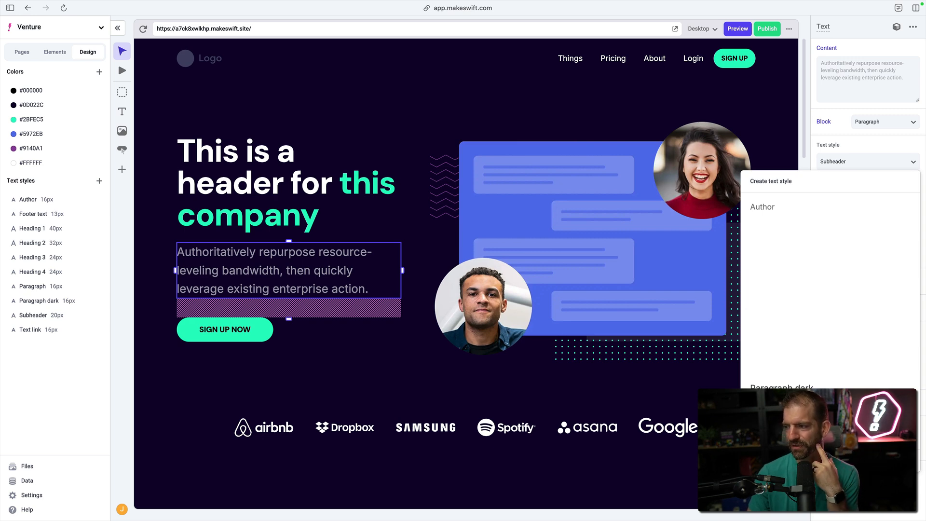
click(862, 161)
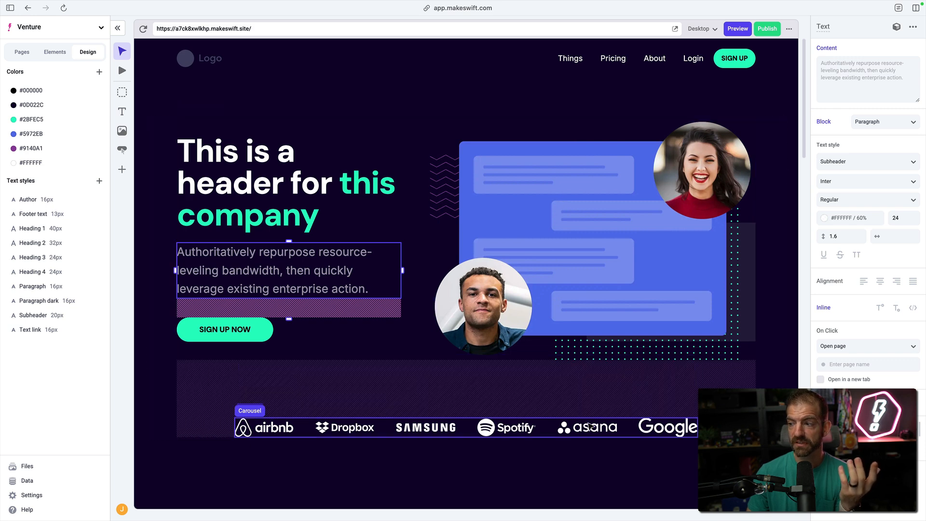
Step: Scroll to the feature list and select the second feature card for global conversion
scroll(down, 3)
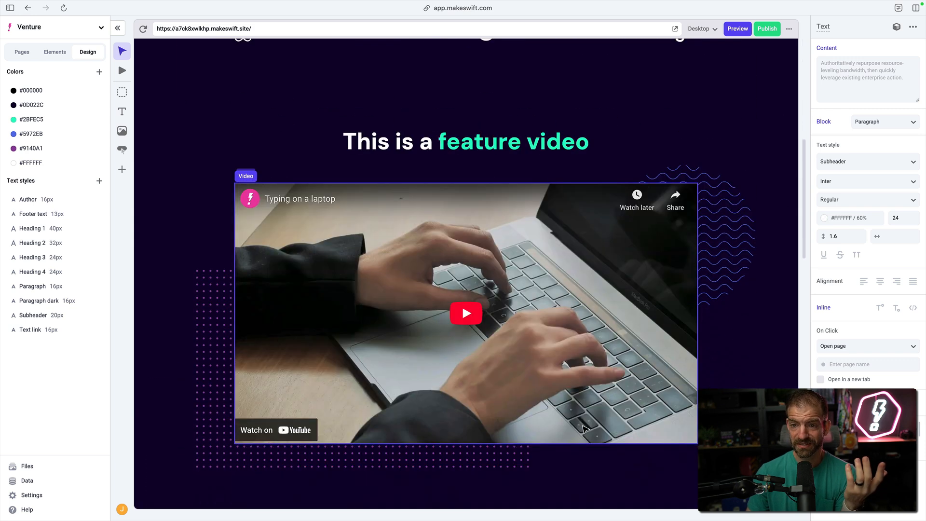
scroll(down, 3)
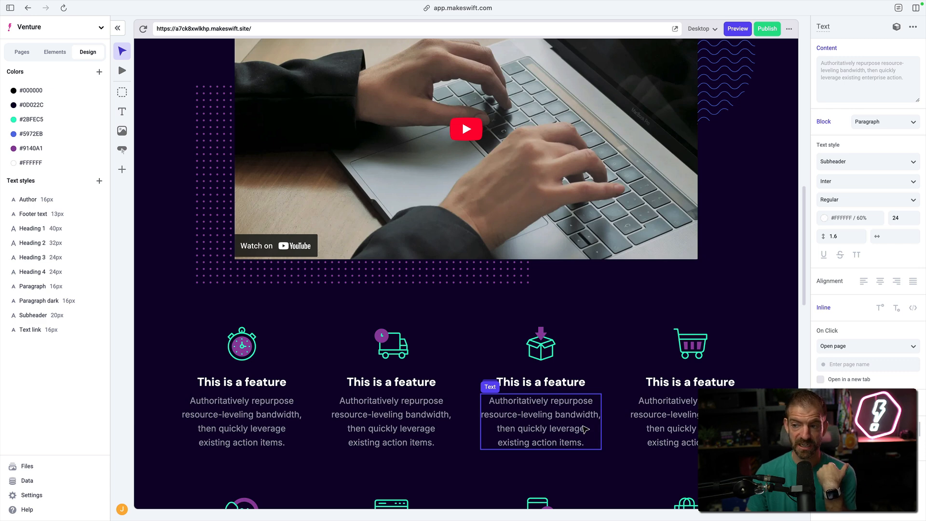
click(121, 341)
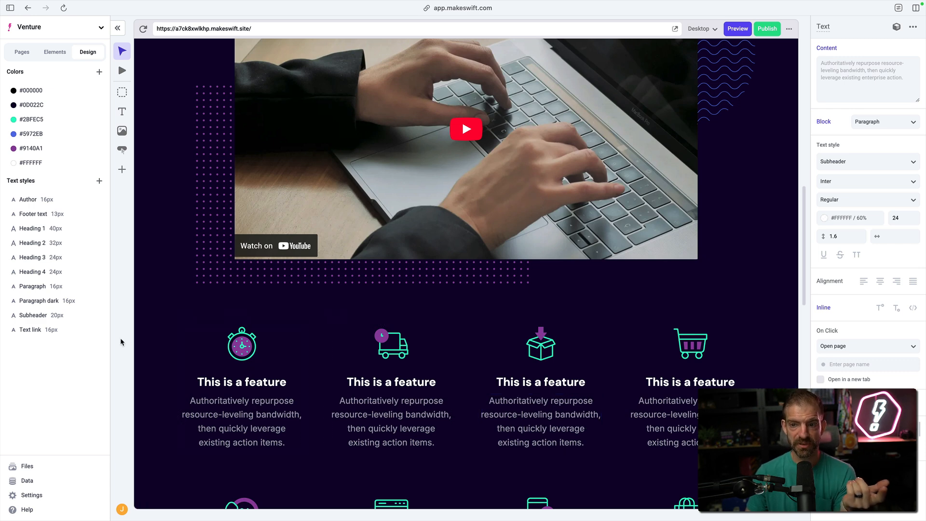
click(122, 169)
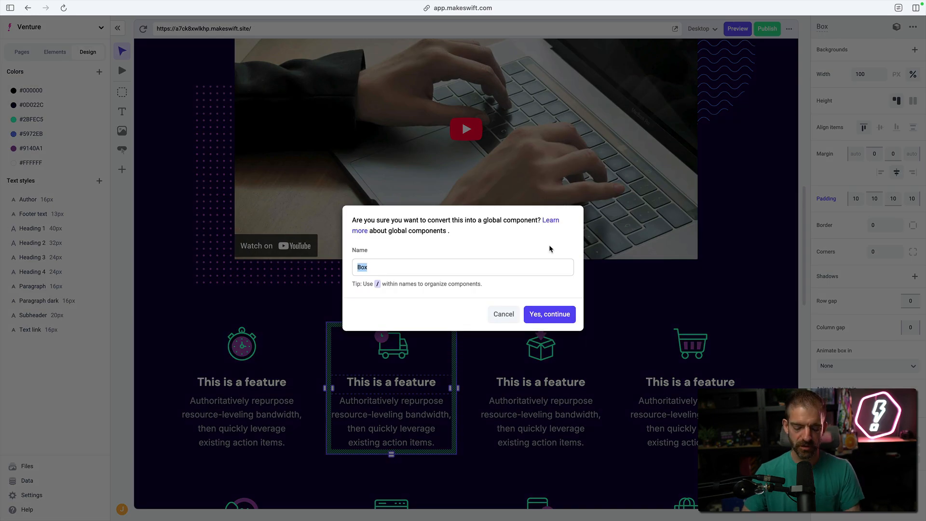
Step: Confirm the conversion and select the resulting My Box global component
click(549, 314)
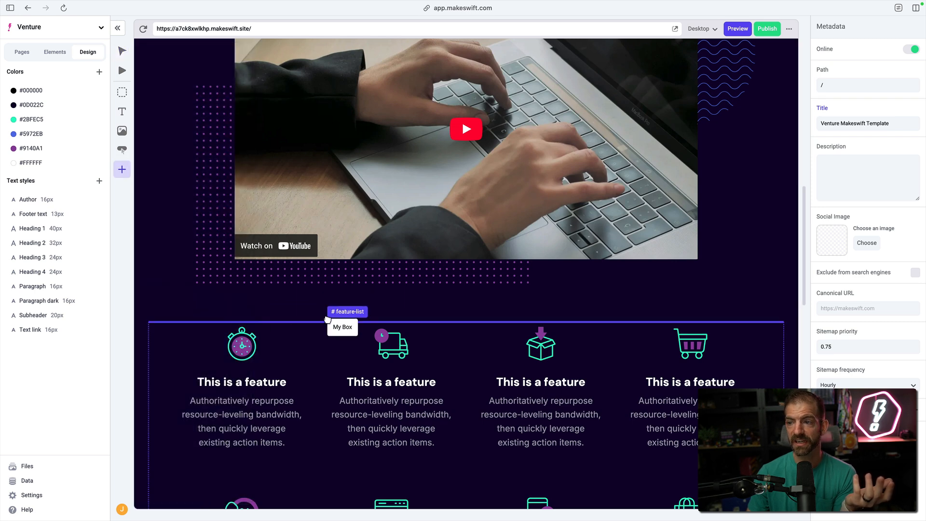
click(342, 326)
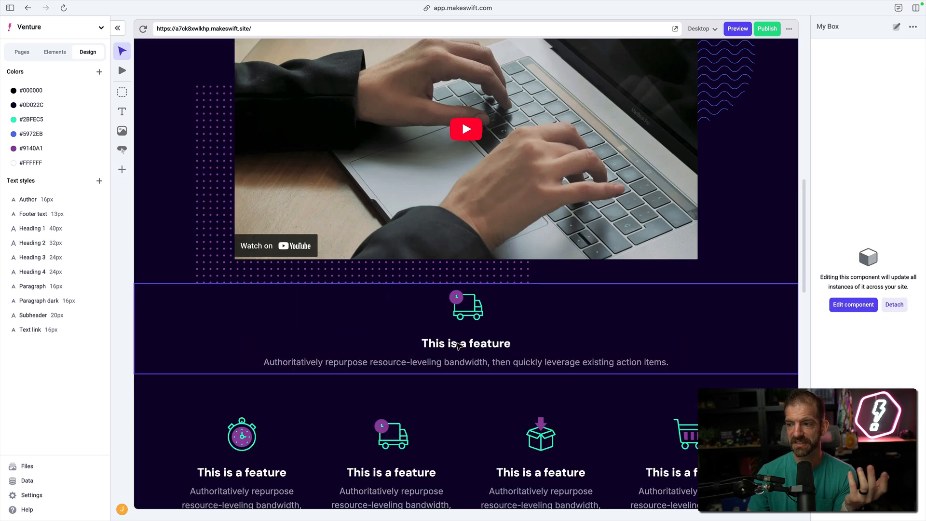
scroll(down, 3)
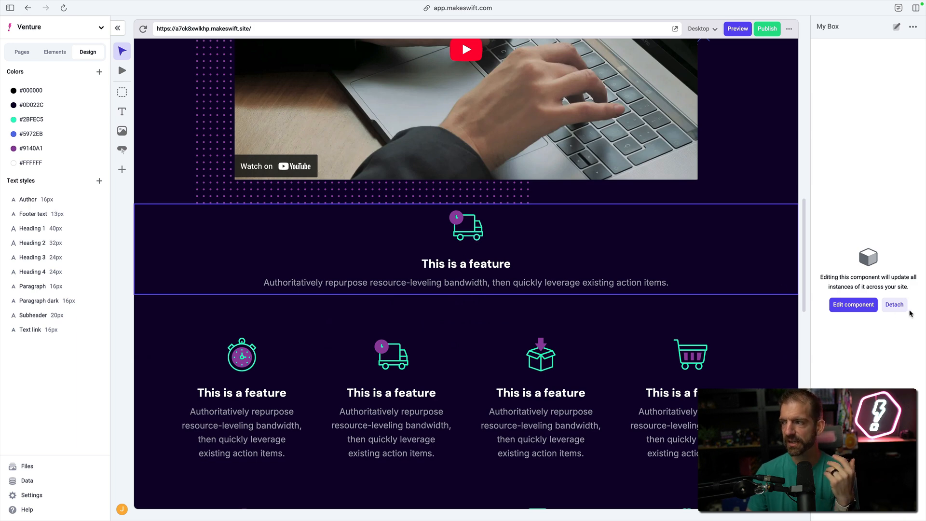
mouse_move(853, 304)
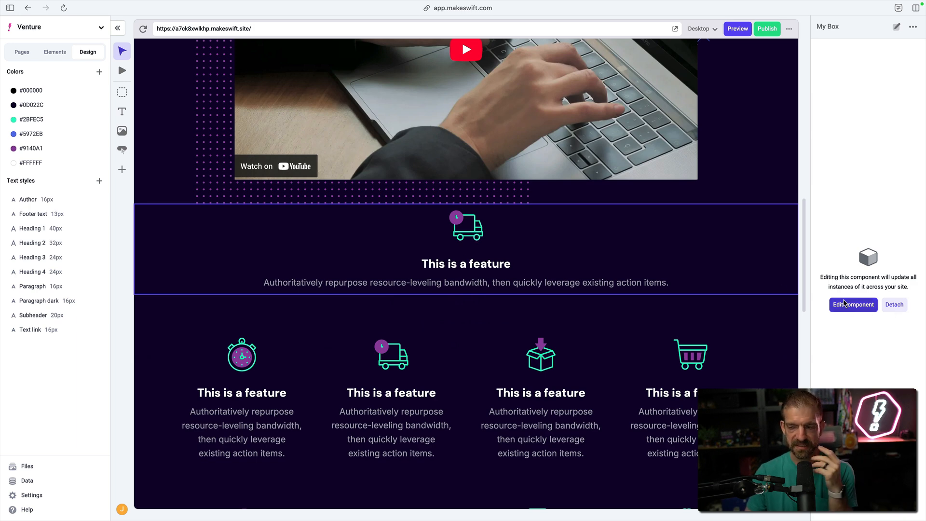
mouse_move(503, 274)
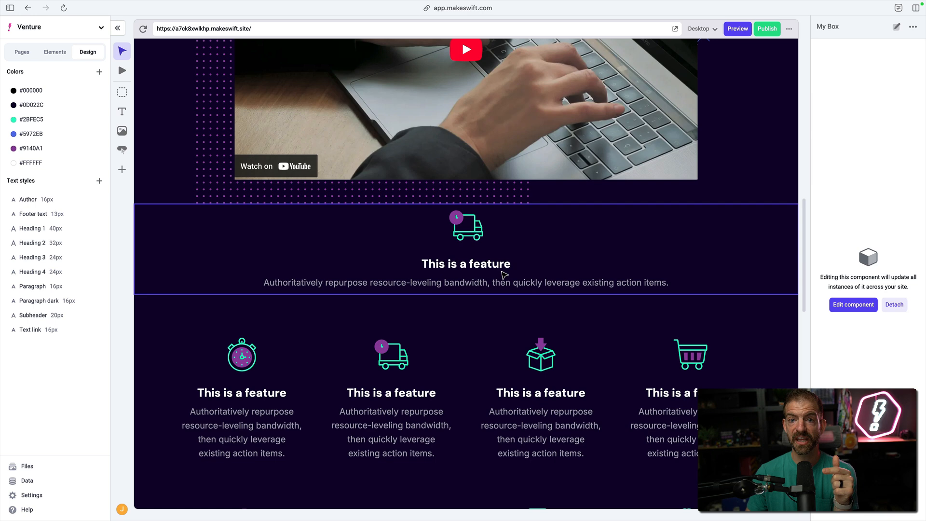
mouse_move(287, 257)
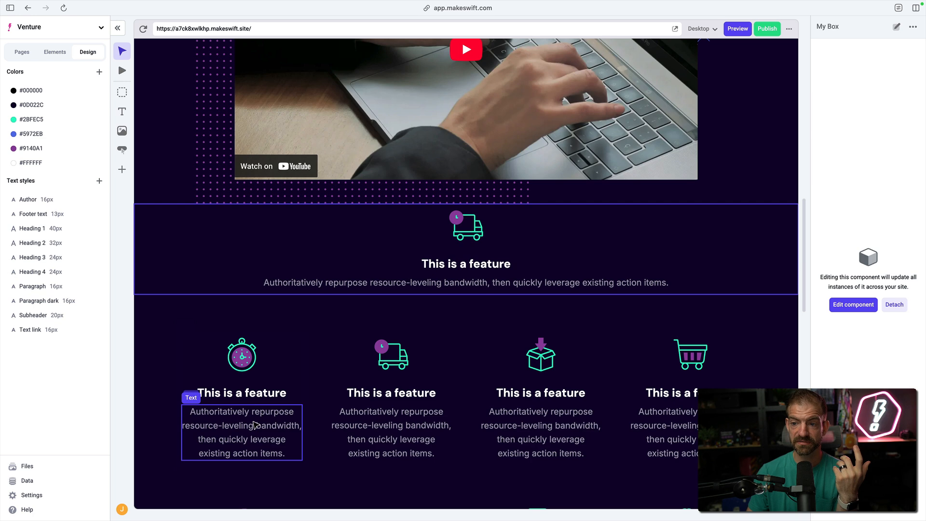
Step: Inspect the first feature's description: Paragraph style, Inter Regular 18, white at 60%
click(242, 431)
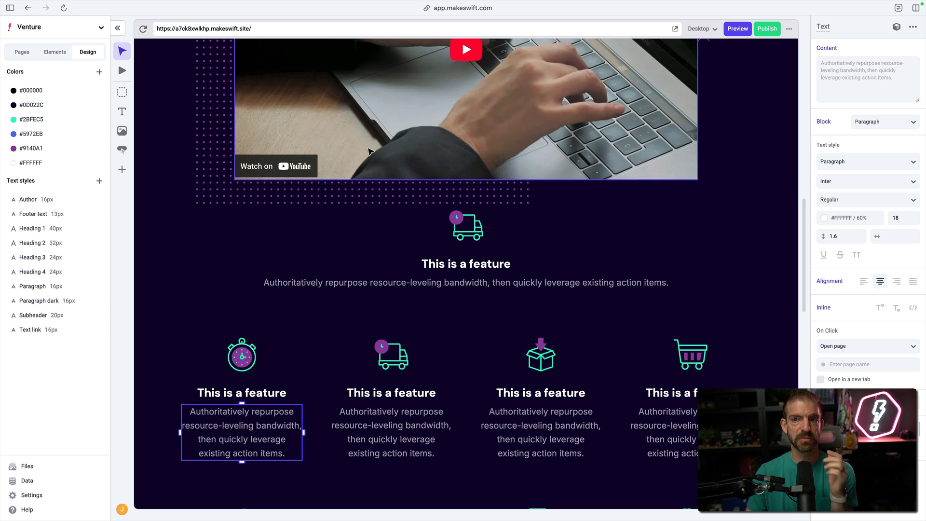
mouse_move(59, 86)
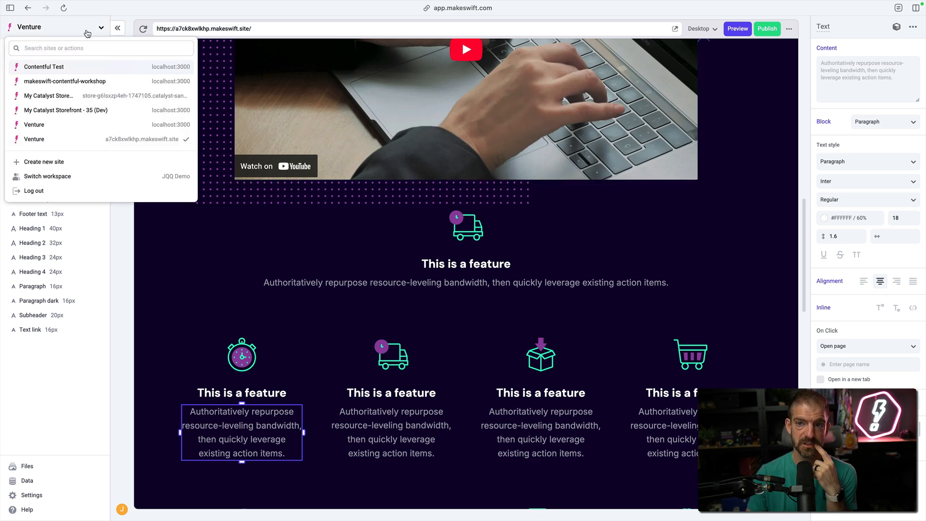
mouse_move(87, 87)
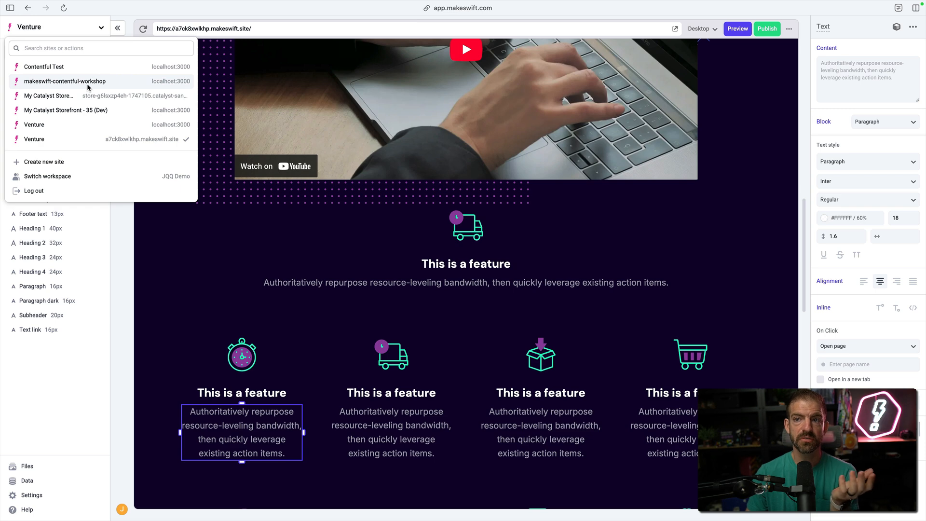
Step: Switch to makeswift-contentful-workshop and open its Purify Plants page
click(64, 81)
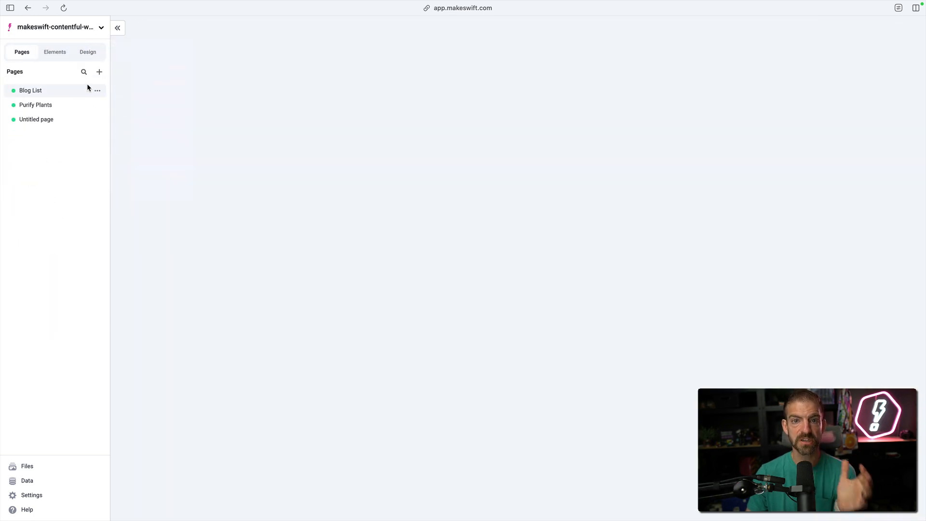
click(35, 105)
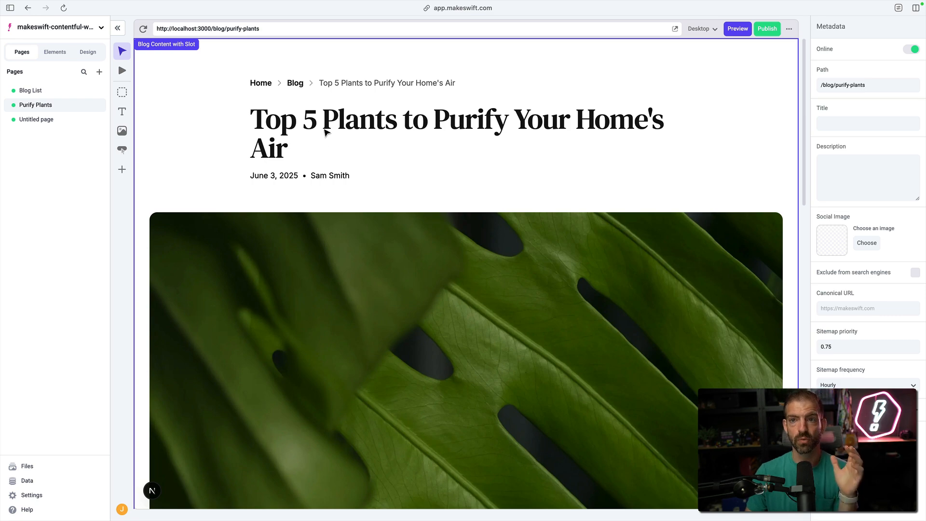
mouse_move(315, 184)
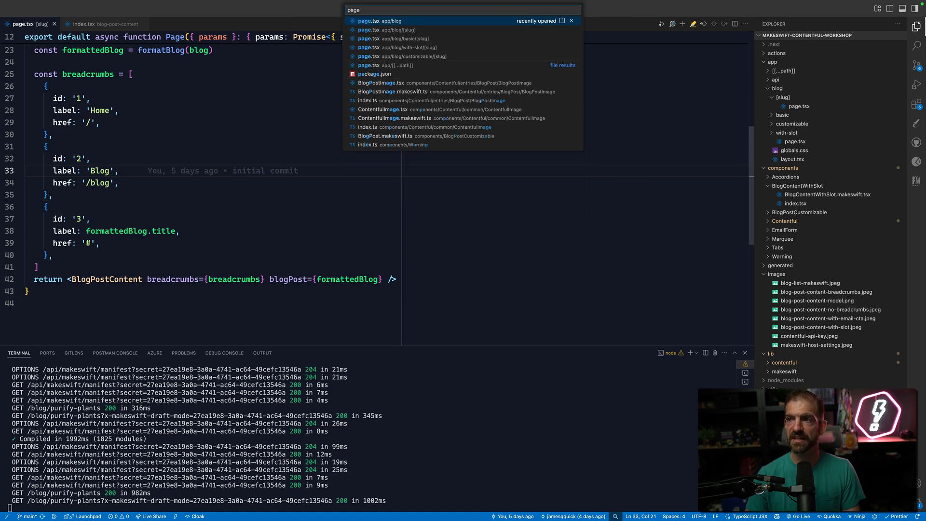
Step: Open app/[[...path]]/page.tsx and scroll to the MakeswiftPage return
click(382, 65)
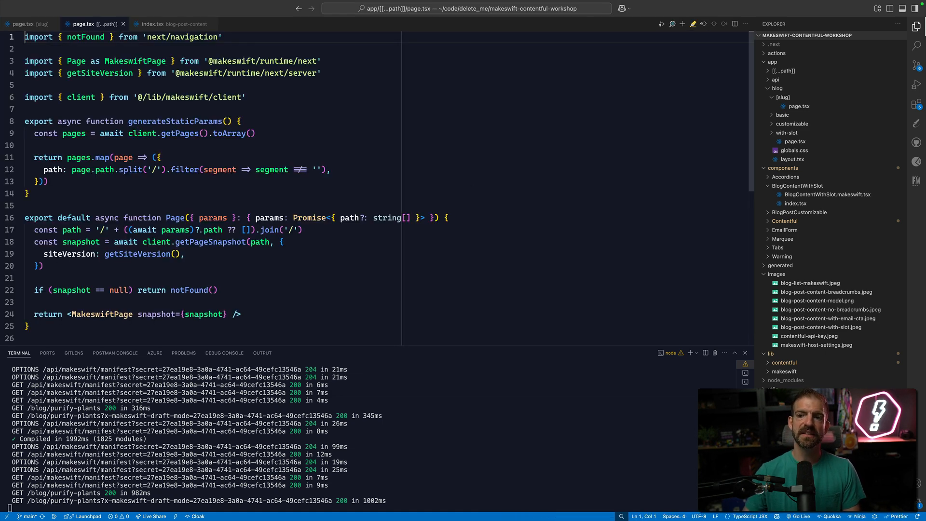
scroll(down, 3)
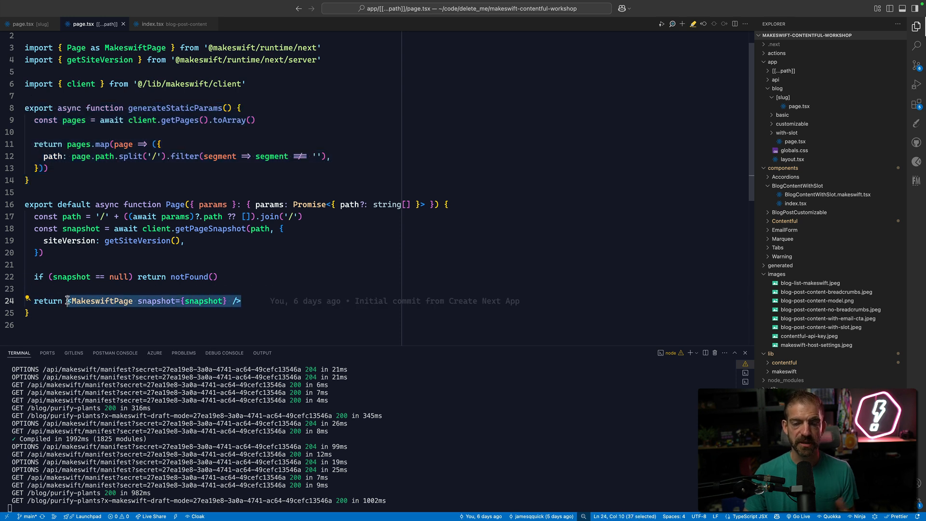
mouse_move(479, 225)
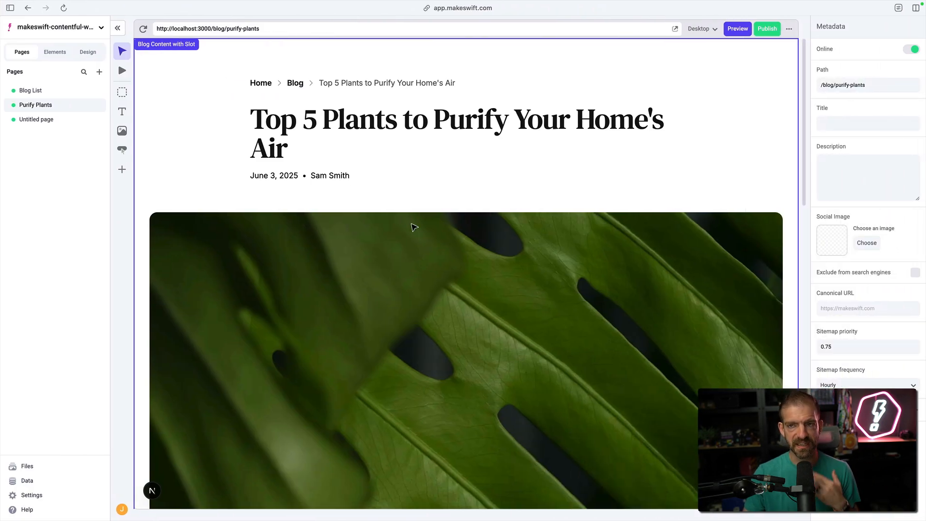
mouse_move(399, 222)
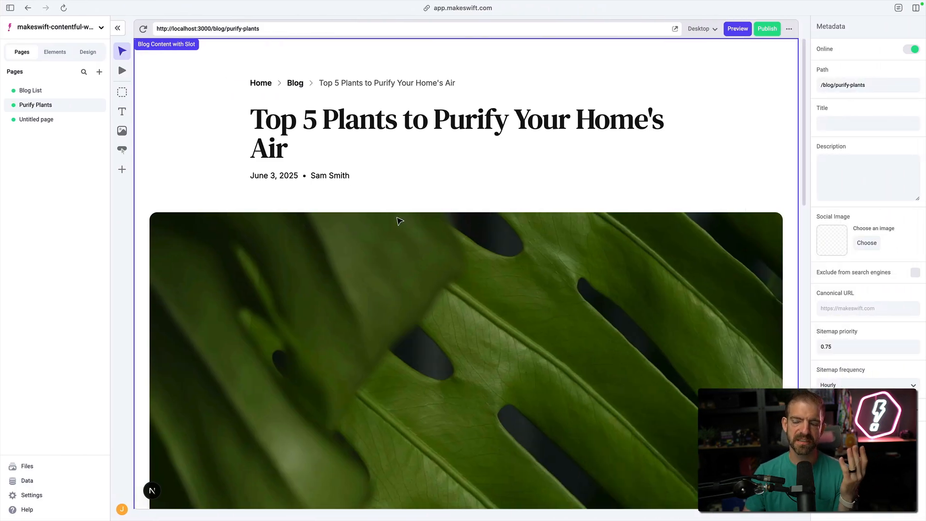
mouse_move(174, 193)
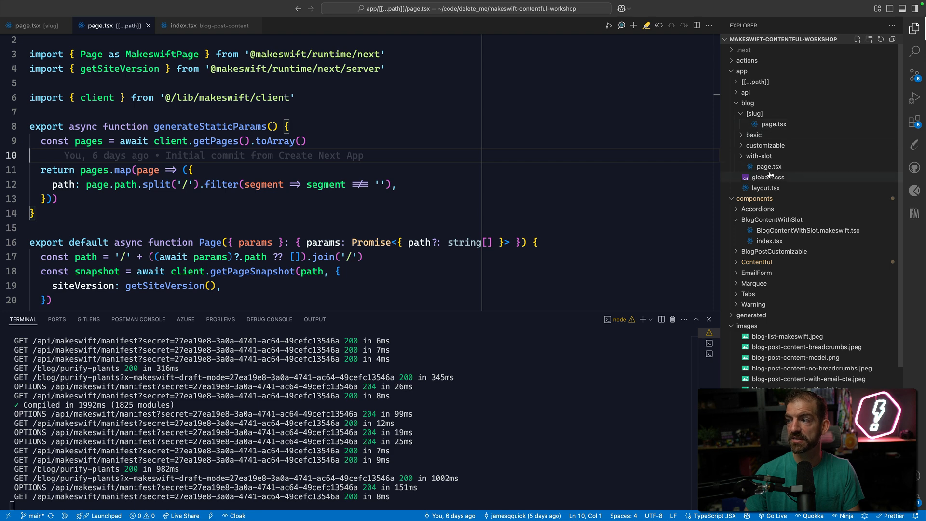
Step: Open app/blog/page.tsx, then basic/[slug]/page.tsx, and scroll through it
click(769, 166)
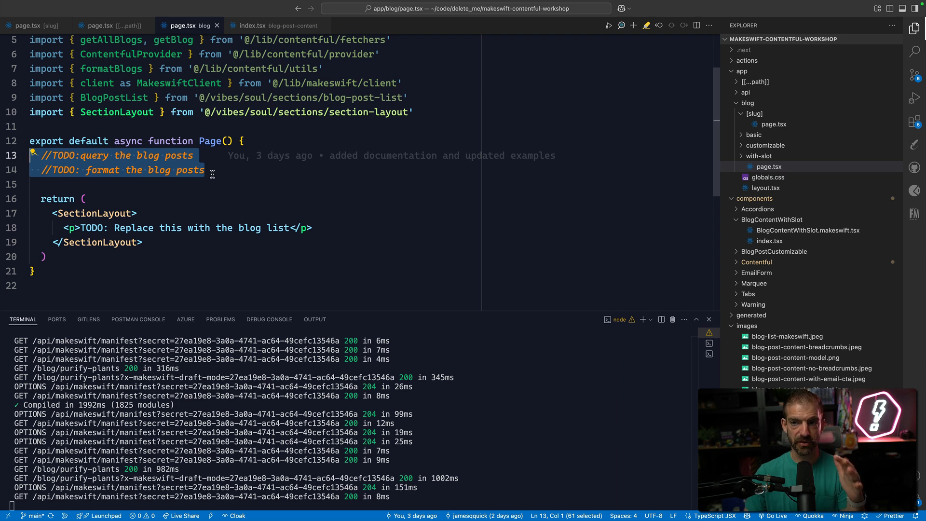
click(752, 135)
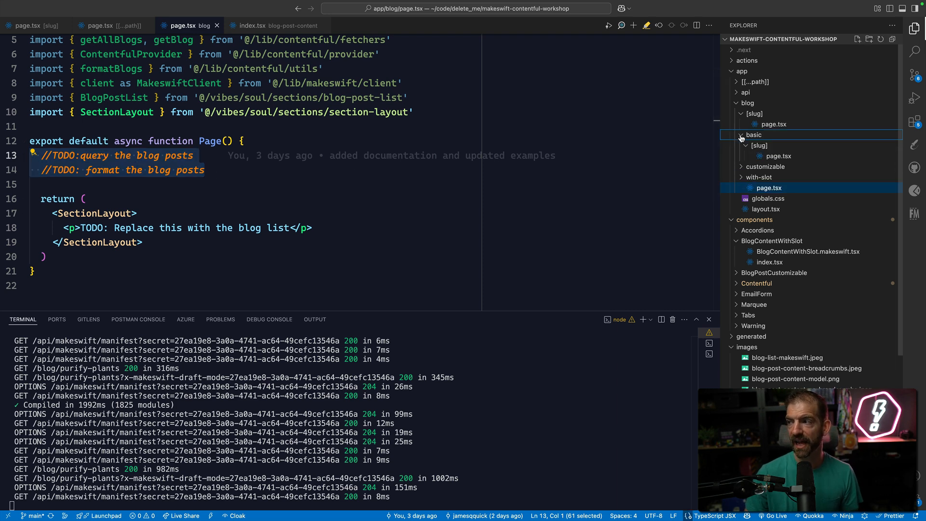
click(778, 156)
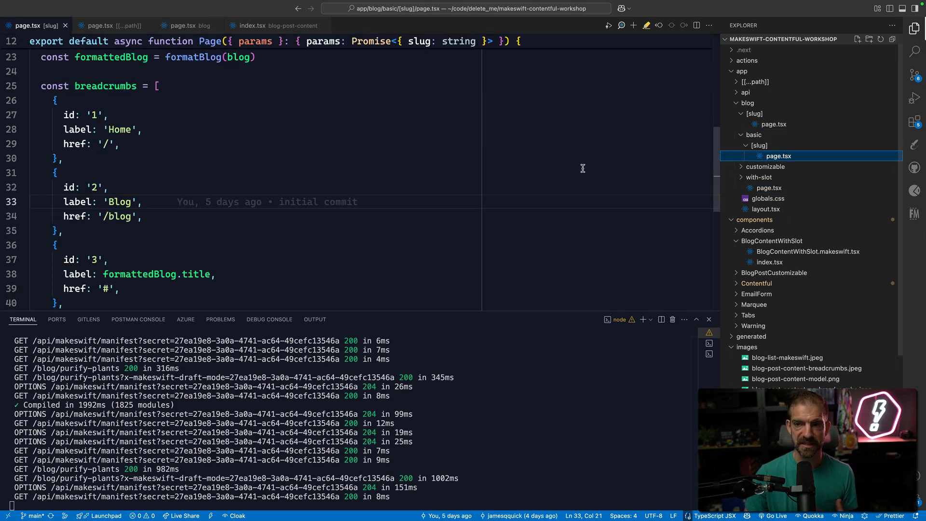
scroll(up, 3)
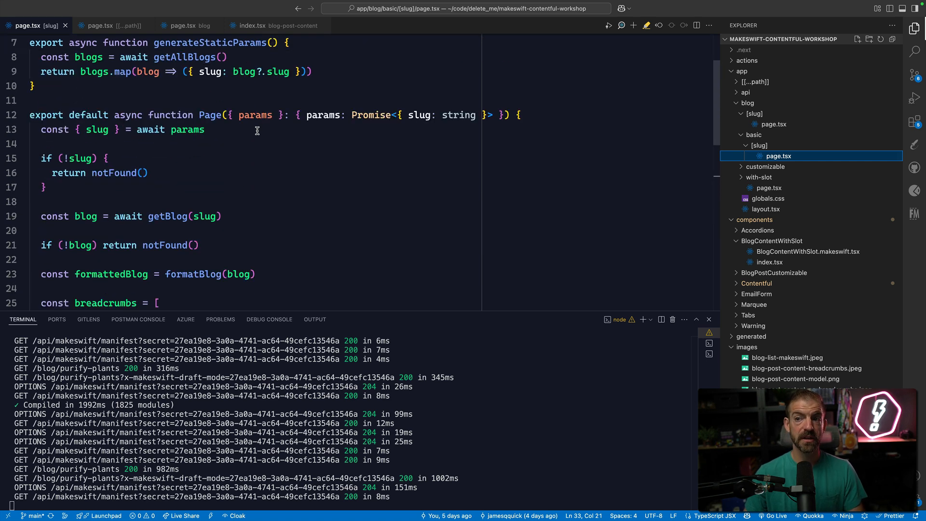
scroll(up, 3)
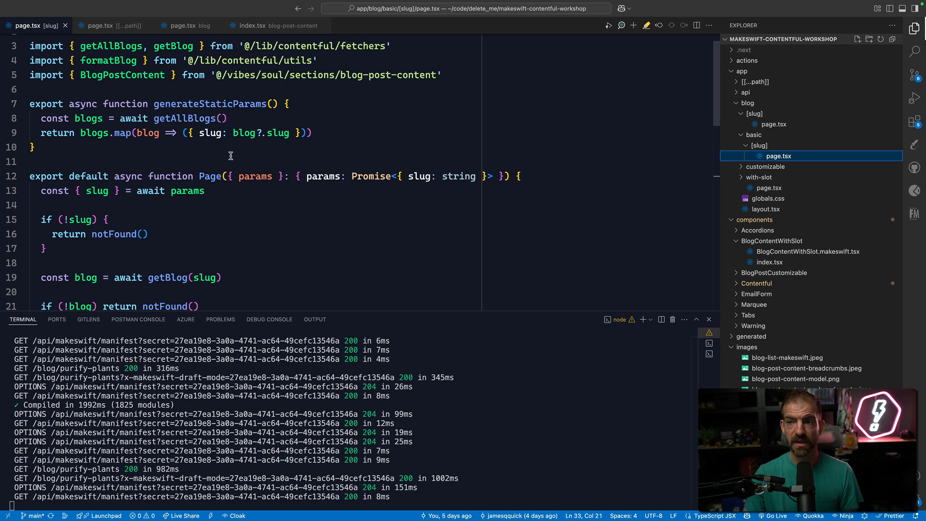
scroll(down, 3)
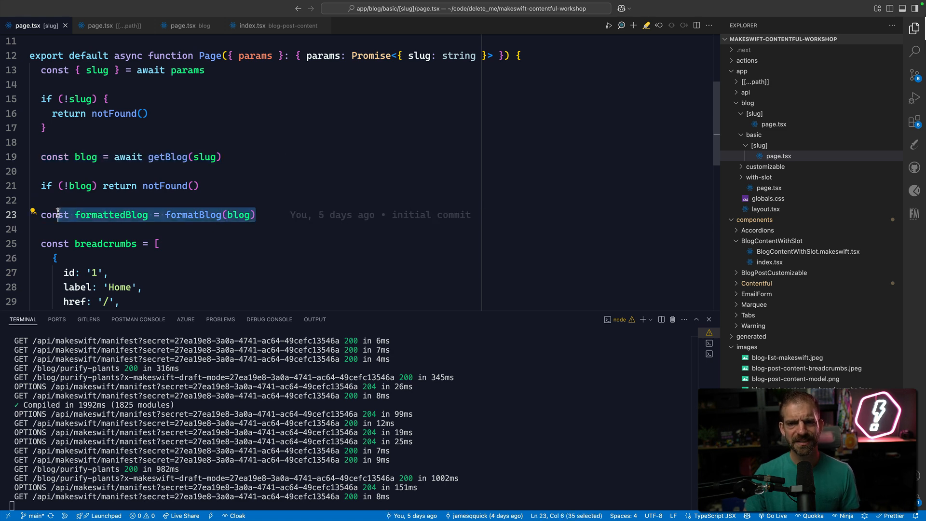
scroll(down, 3)
text(vibes.site/docs)
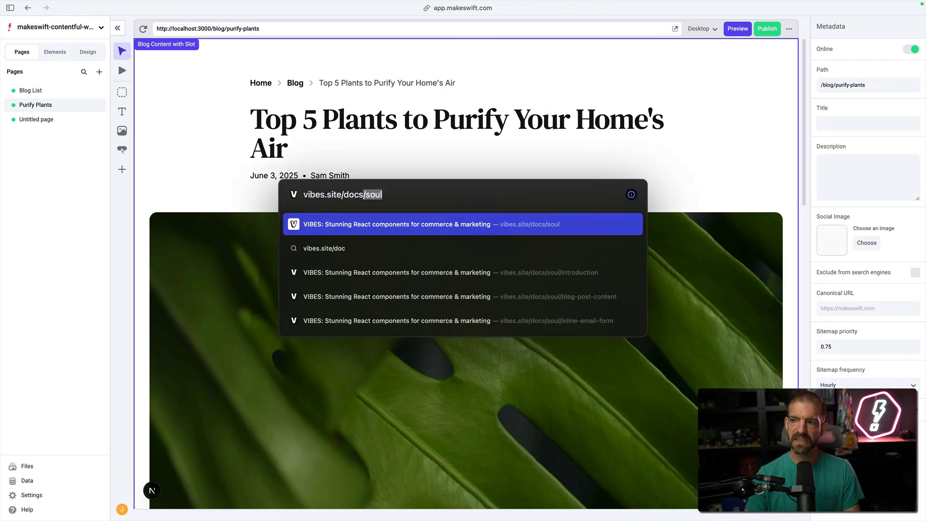
Step: Go to vibes.site/docs/soul and view its Blog Post Content section
click(462, 224)
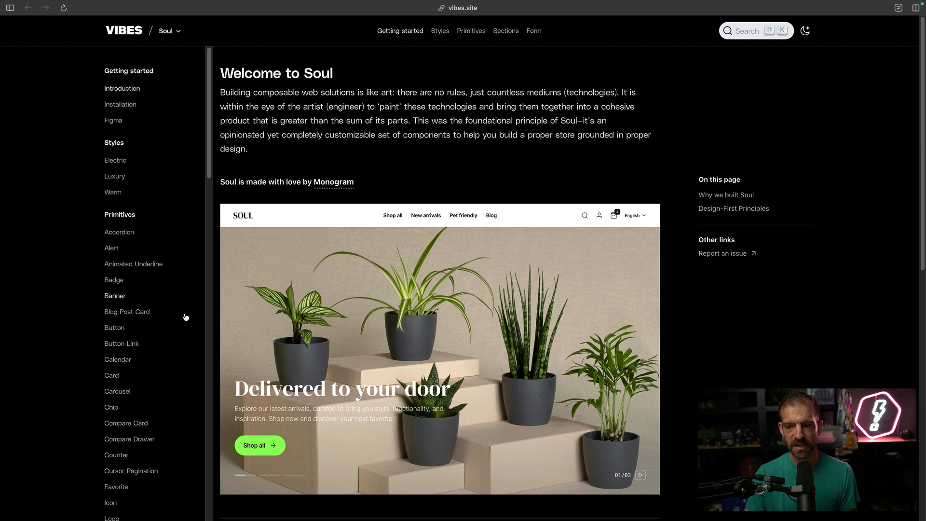
scroll(down, 3)
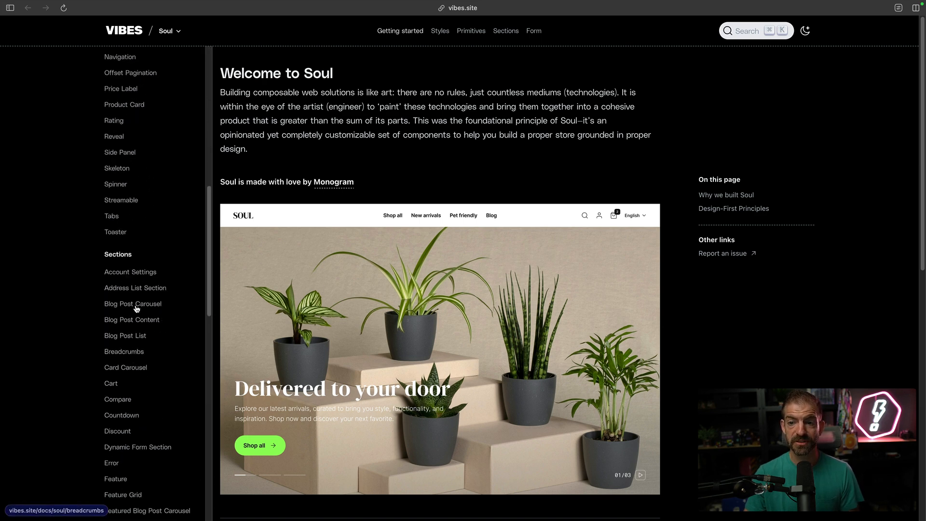
click(131, 319)
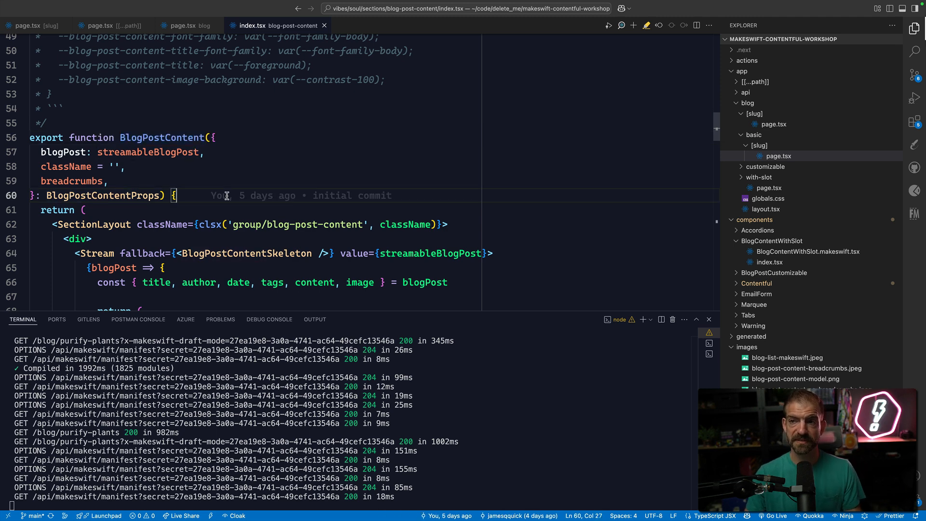
click(29, 26)
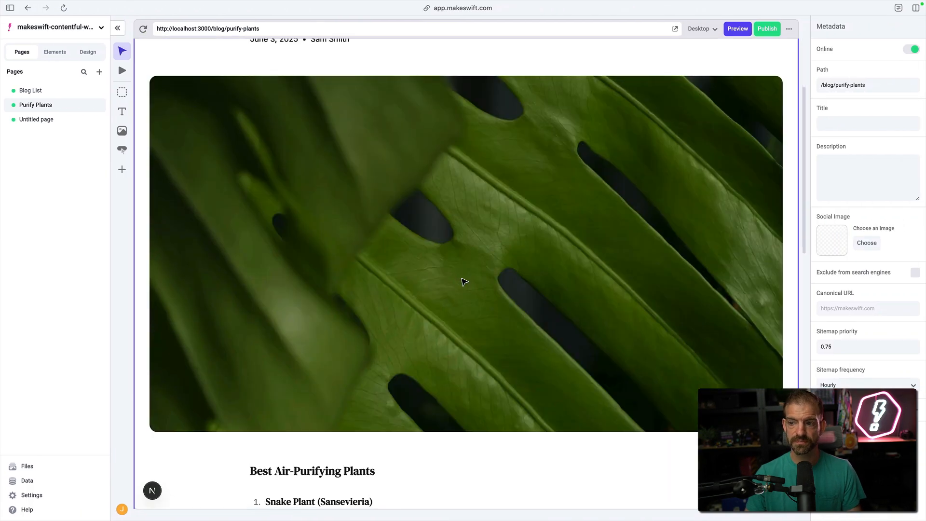
Step: Select the Purify Plants page and scroll through the post, returning to its top
scroll(up, 3)
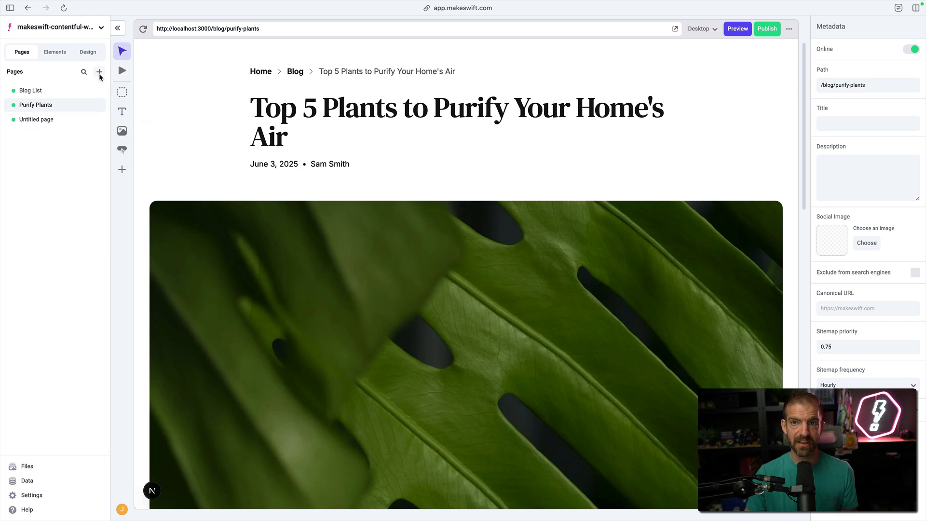
mouse_move(64, 115)
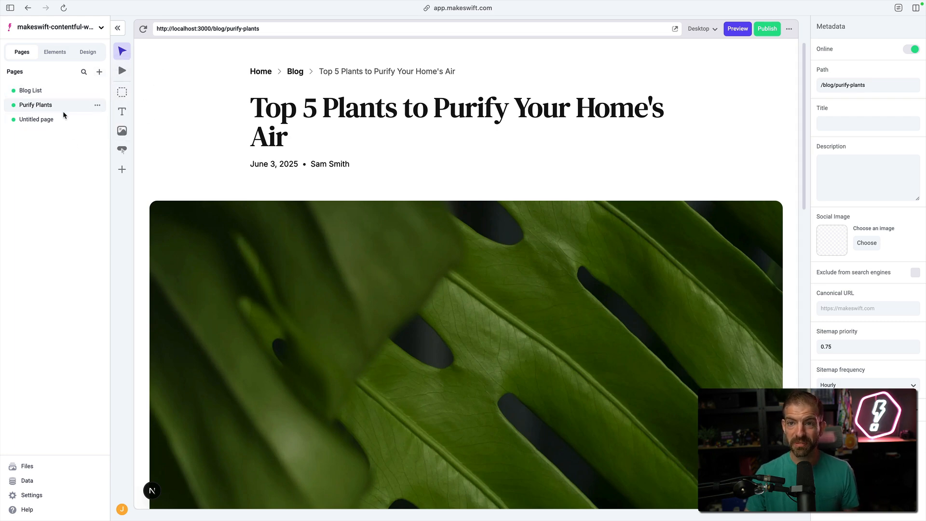
click(867, 84)
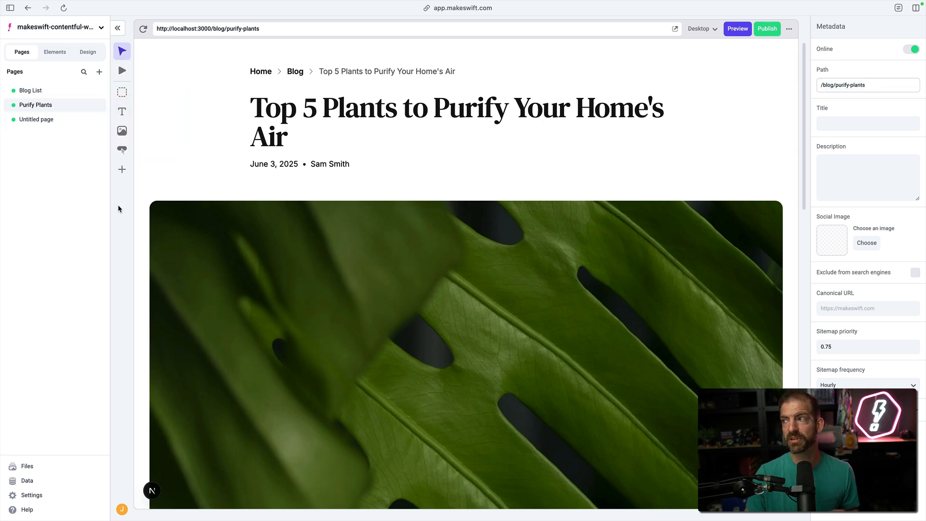
scroll(down, 3)
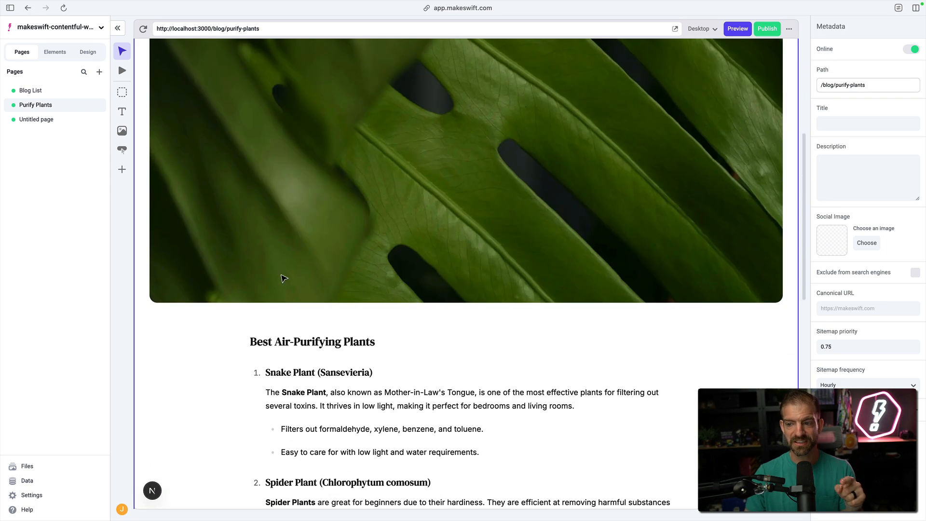
scroll(up, 3)
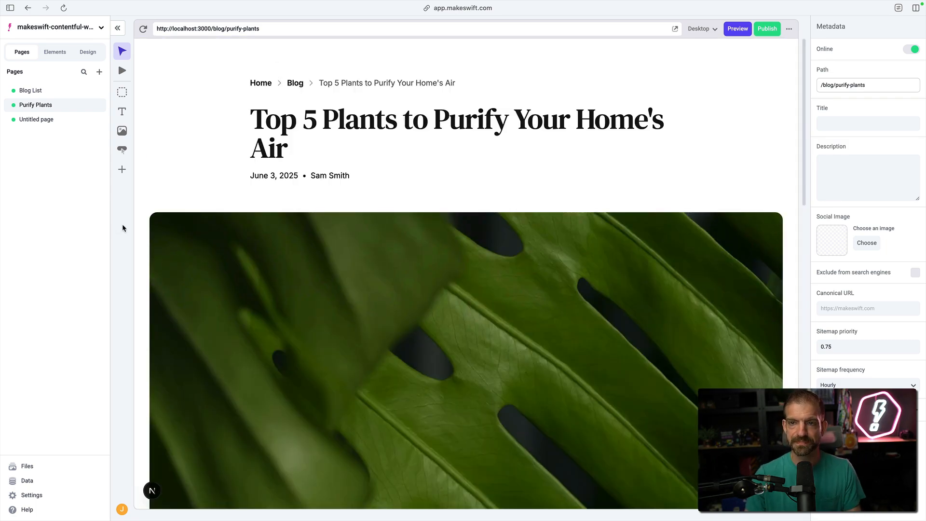
mouse_move(99, 72)
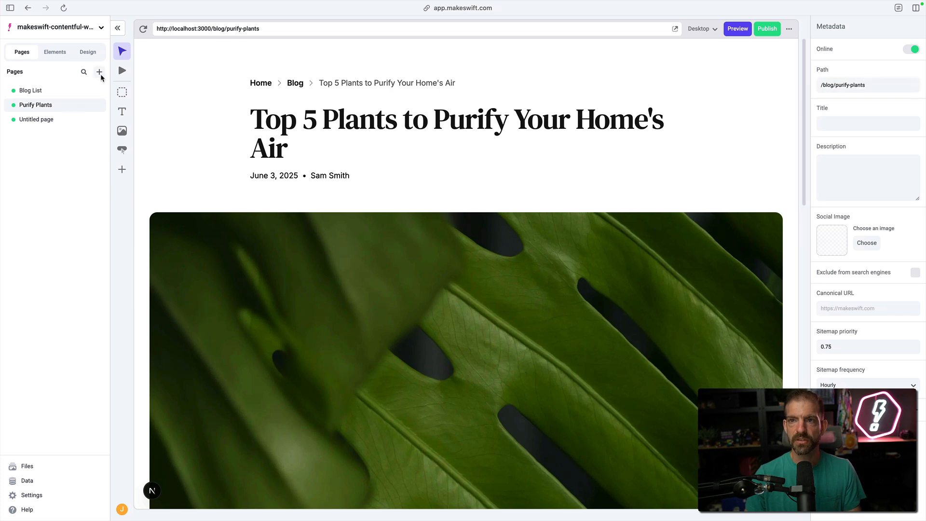
Step: Add a blank page and rename it 'Purify Plants with Slot'
click(100, 72)
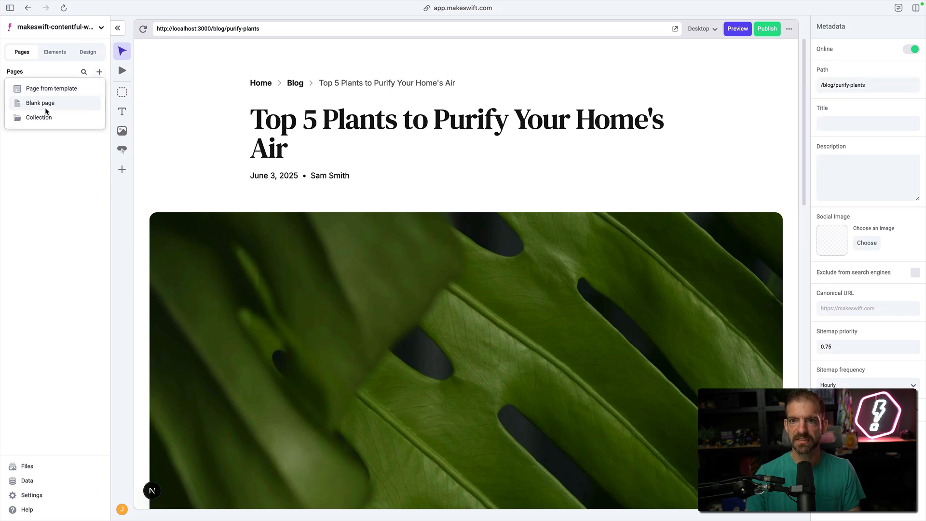
click(40, 103)
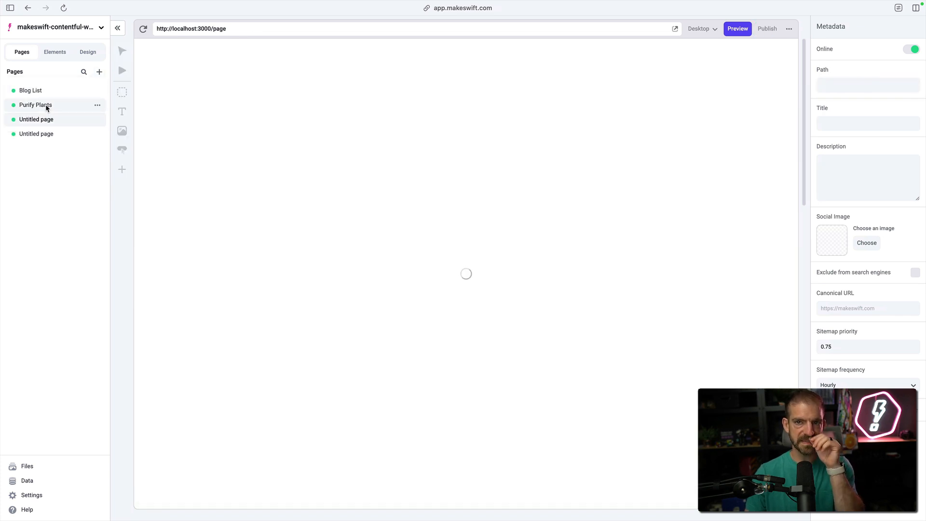
click(97, 119)
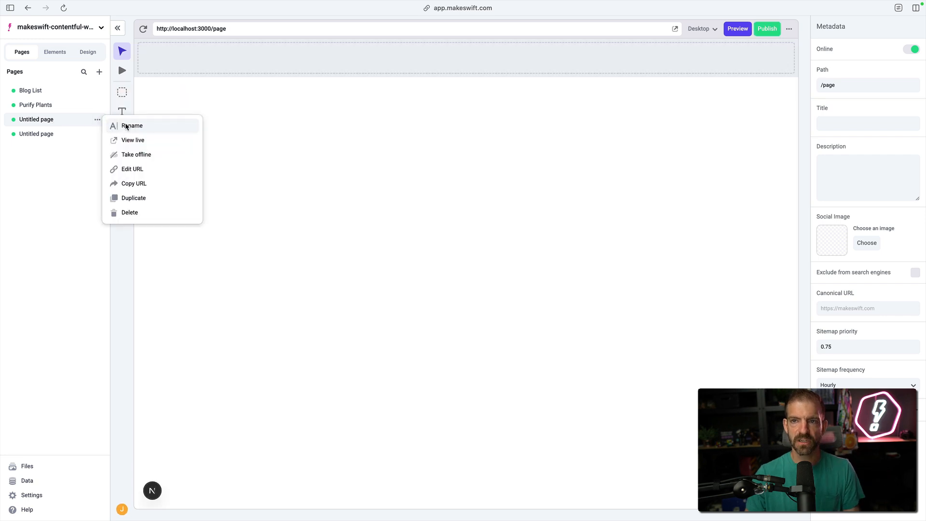
click(132, 125)
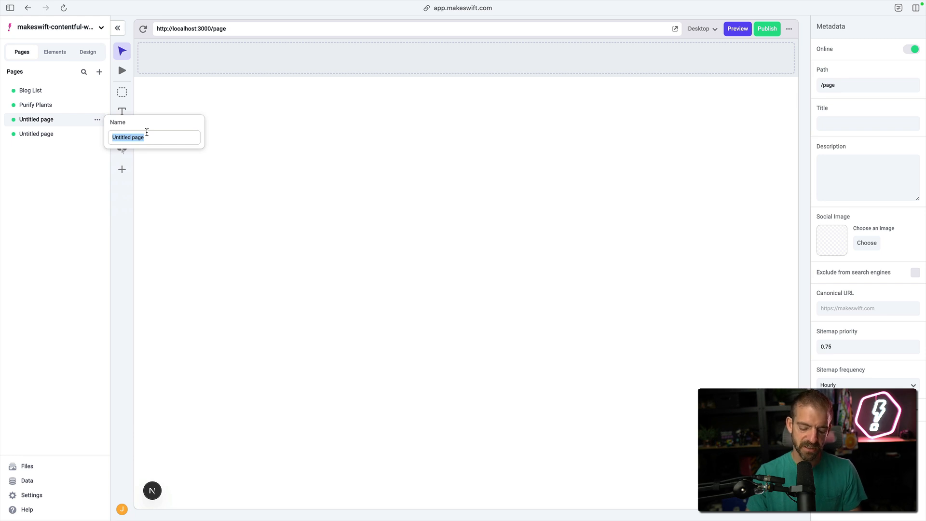
text(Purify)
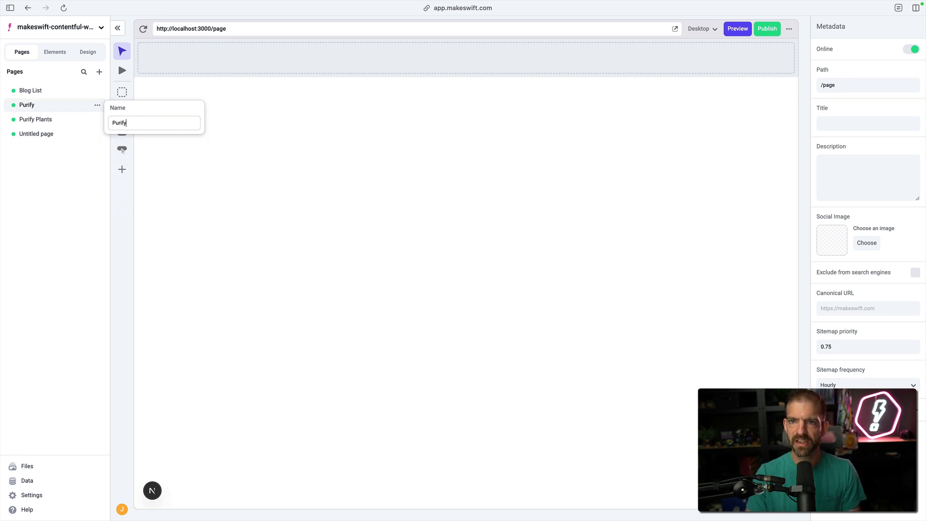
text(Plants)
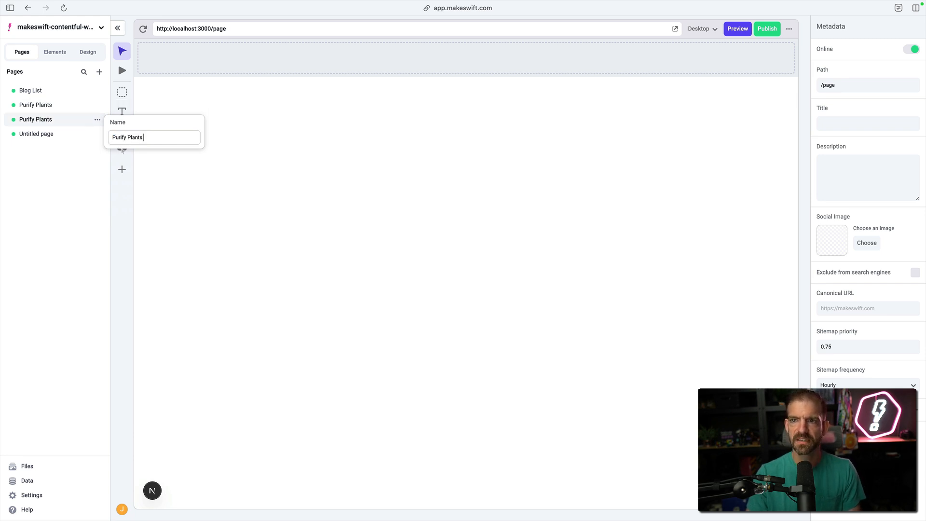
text(with Slot)
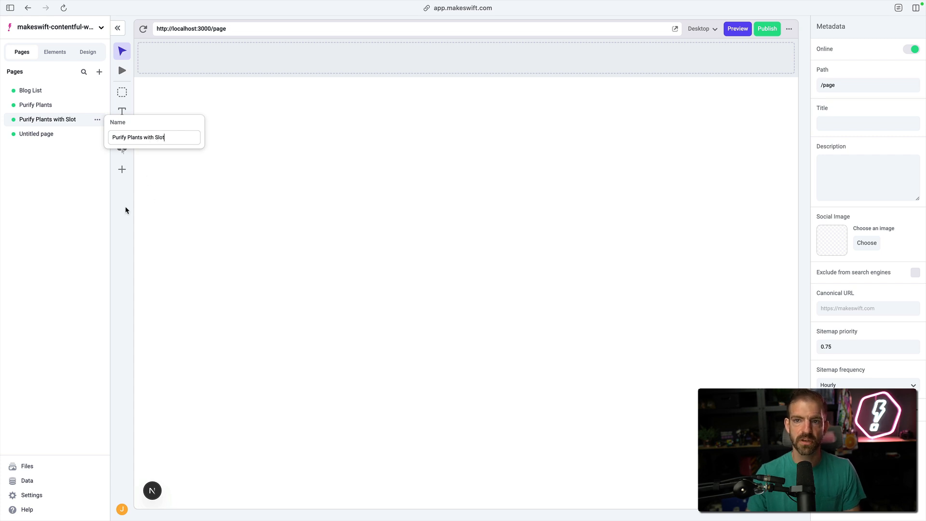
key(Return)
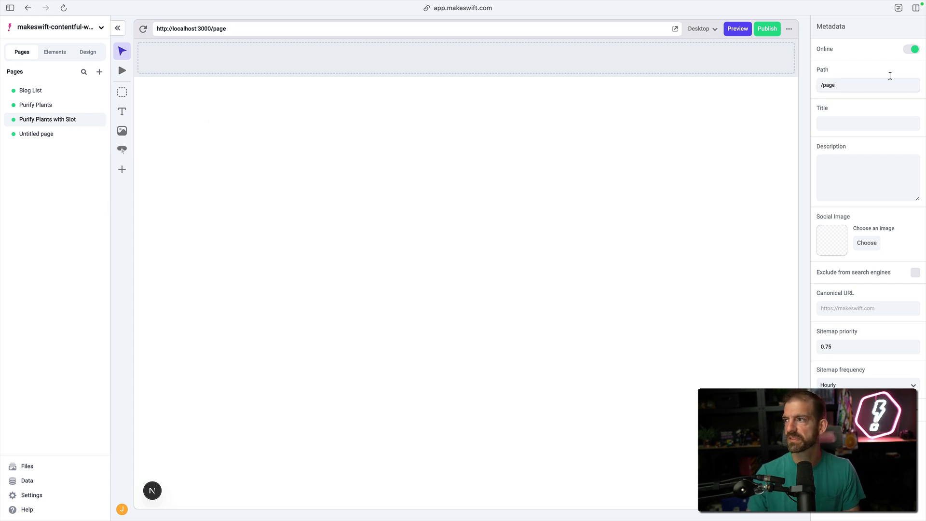
Step: Set the page path to /blog/with-slot/purify-plants and scroll down to the empty slot
text(blog/with-slot/)
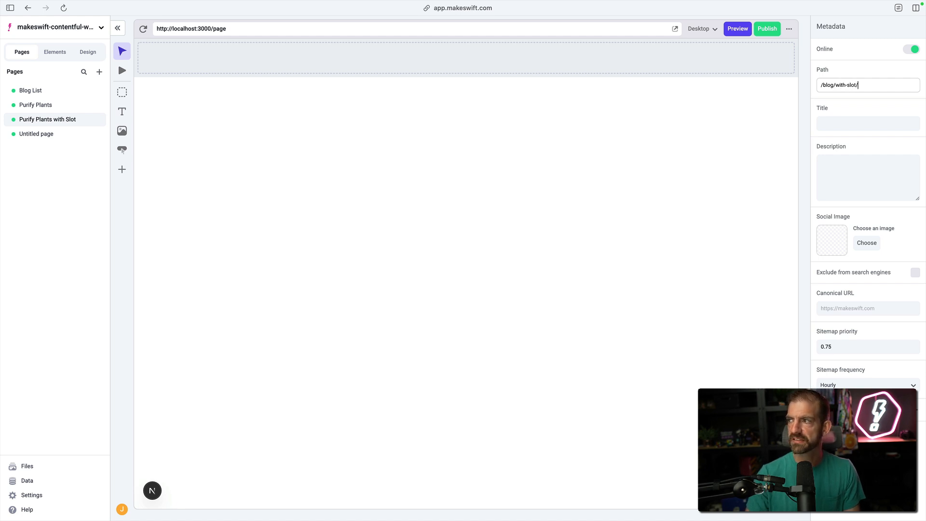
text(purify-plan)
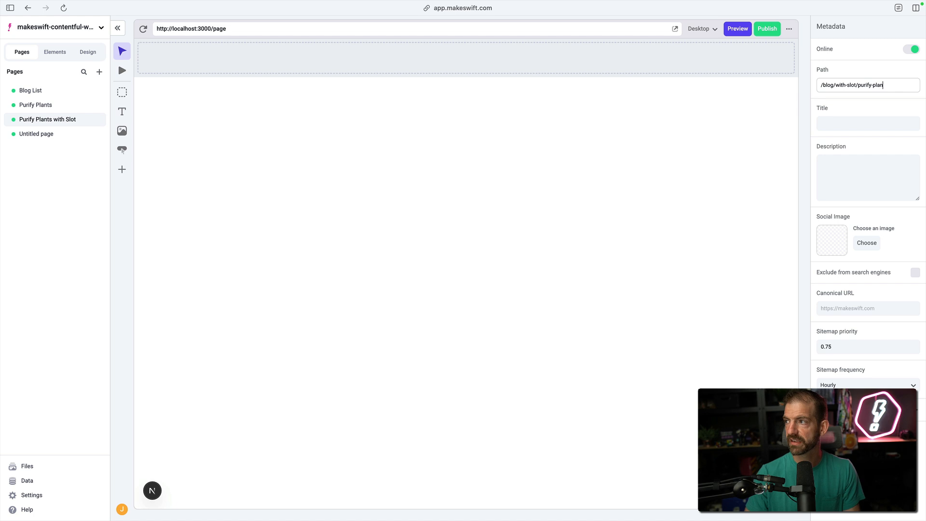
text(ts)
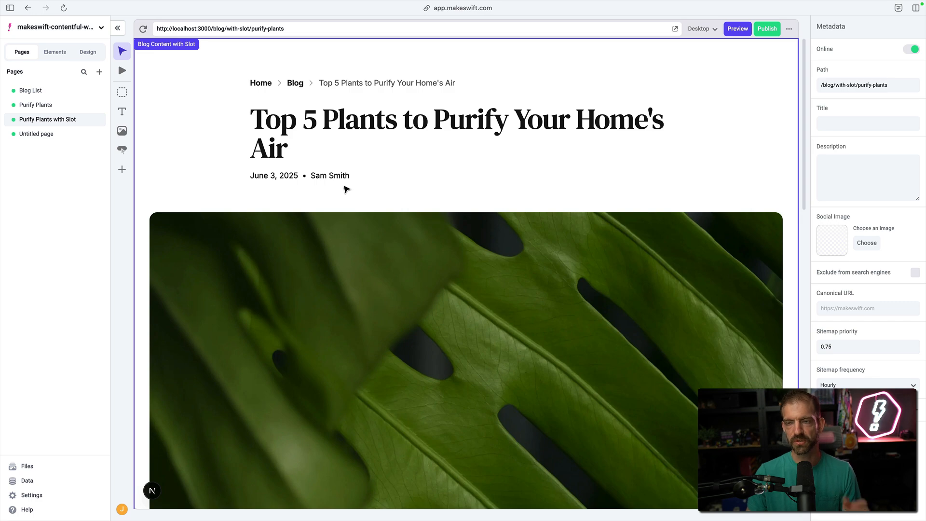
scroll(down, 3)
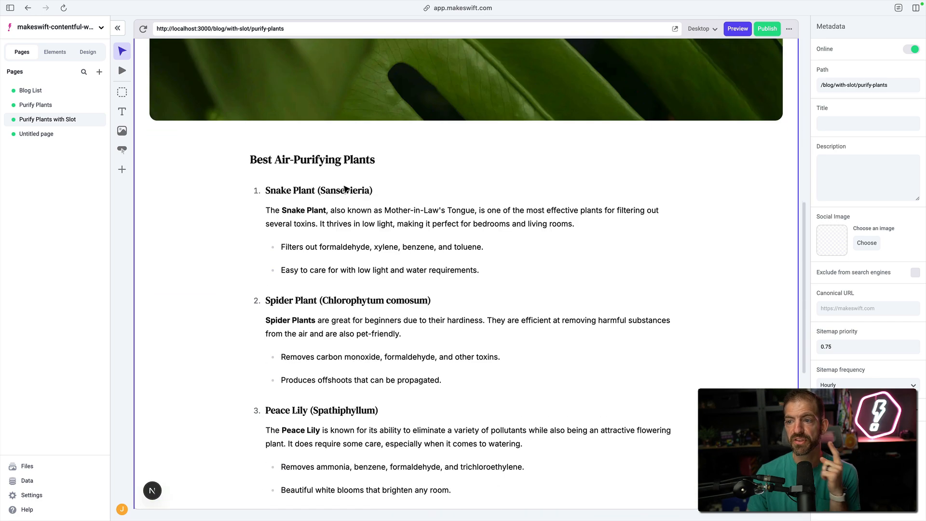
scroll(down, 3)
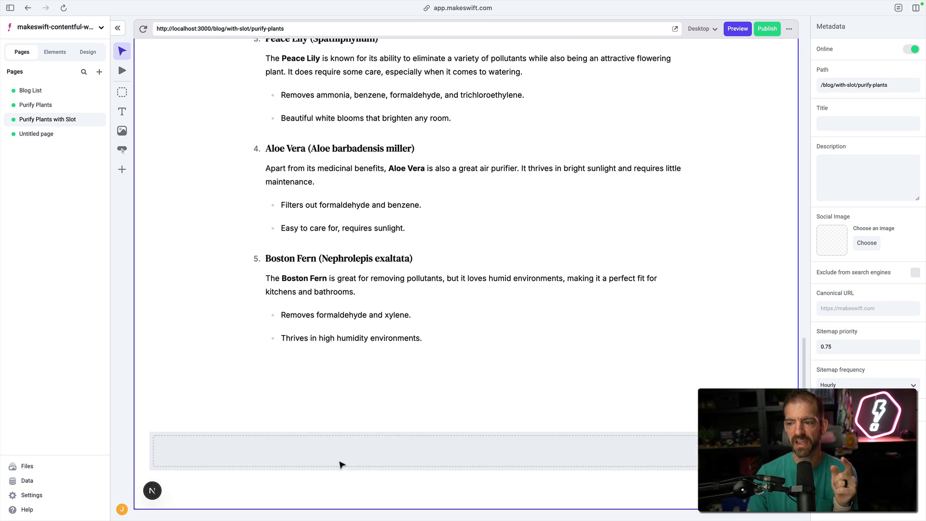
mouse_move(326, 421)
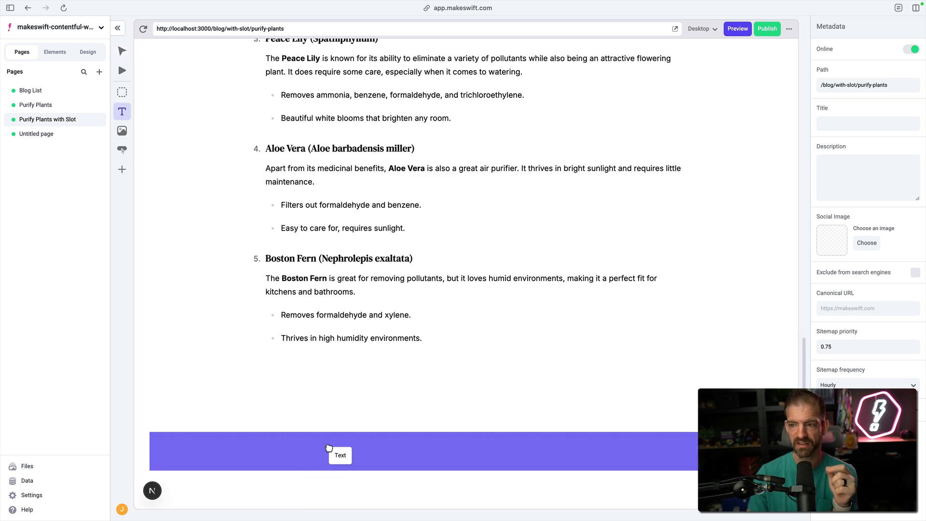
Step: Drop a text block into the slot as a bold size-42 Heading 2 reading 'My main CTA'
click(339, 455)
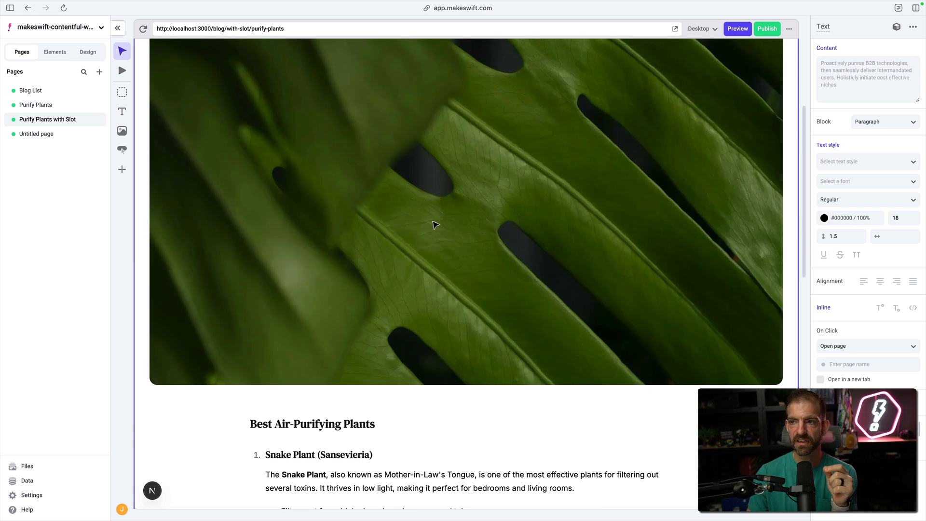
scroll(down, 3)
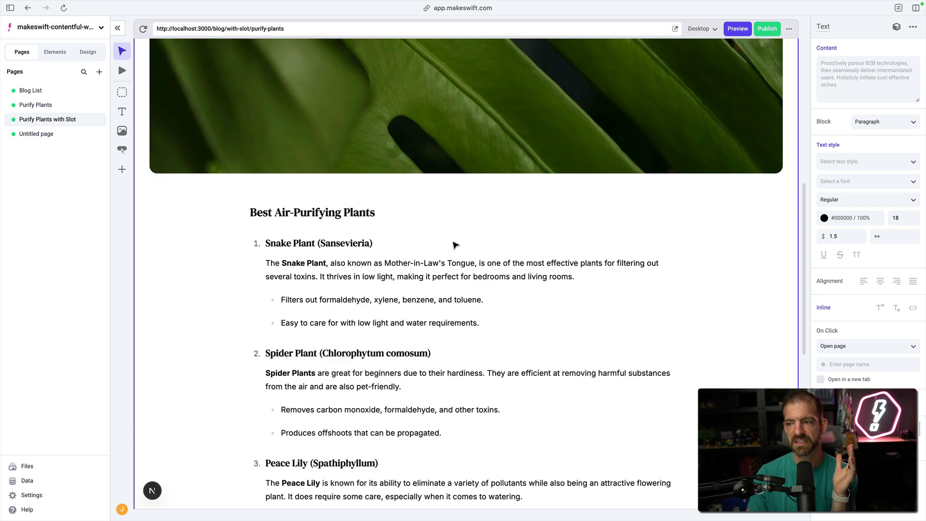
scroll(down, 3)
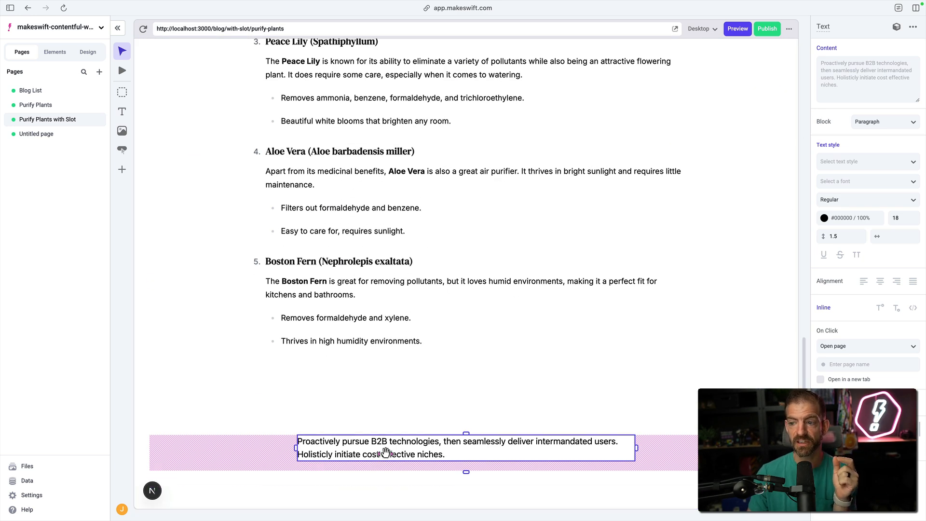
click(884, 121)
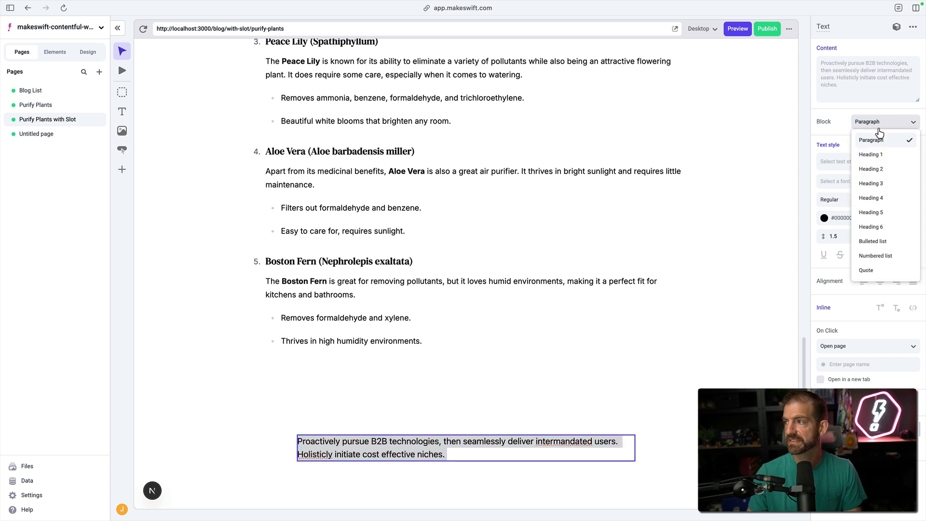
click(870, 169)
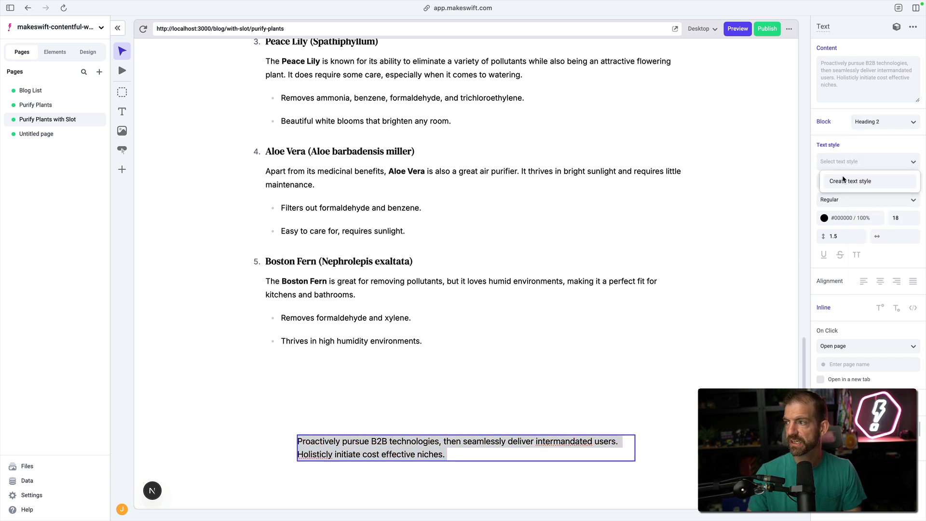
click(865, 161)
text(42)
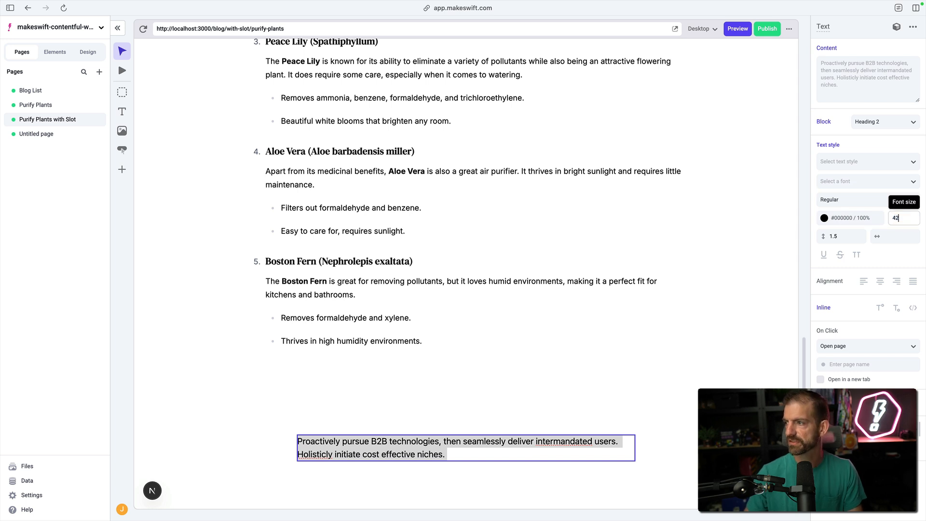
click(866, 199)
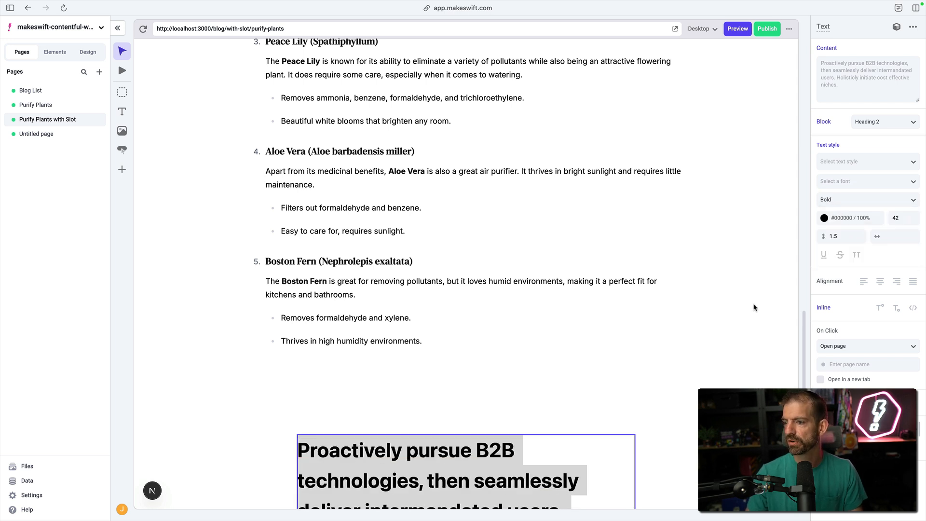
text(M)
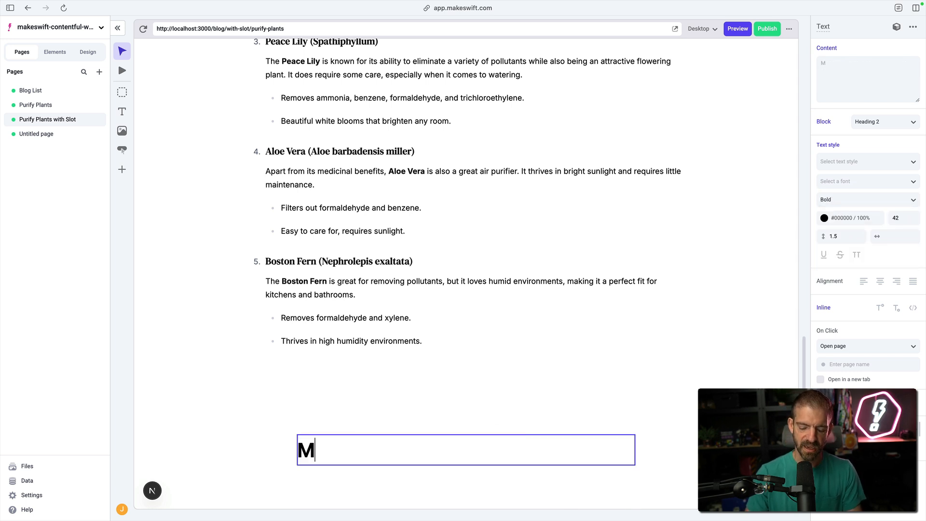
text(y ma)
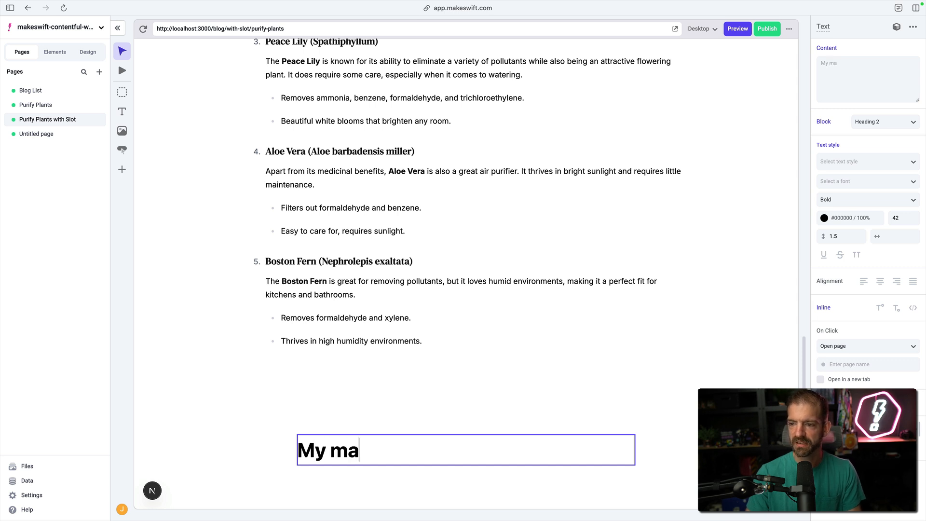
text(in CTA)
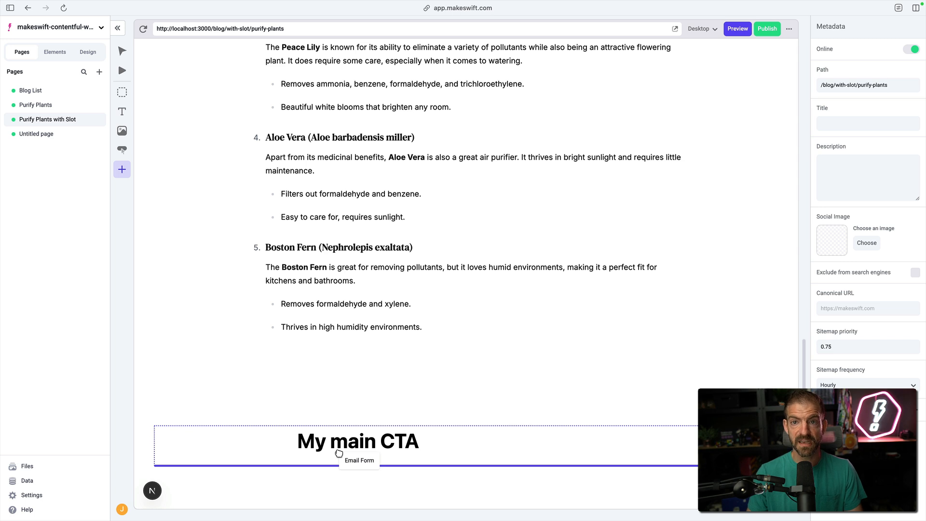
Step: Select the email form, 'My main CTA' heading and blog content to center them, then deselect
click(359, 460)
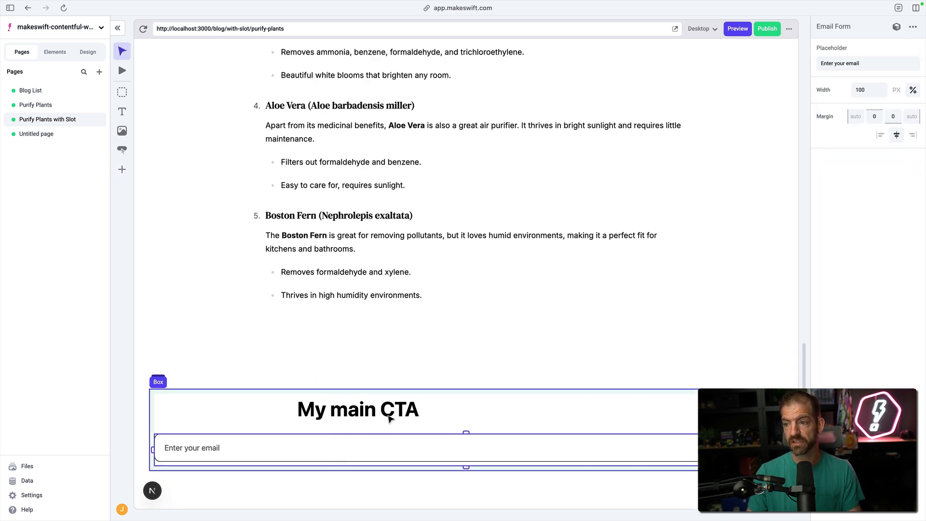
click(358, 409)
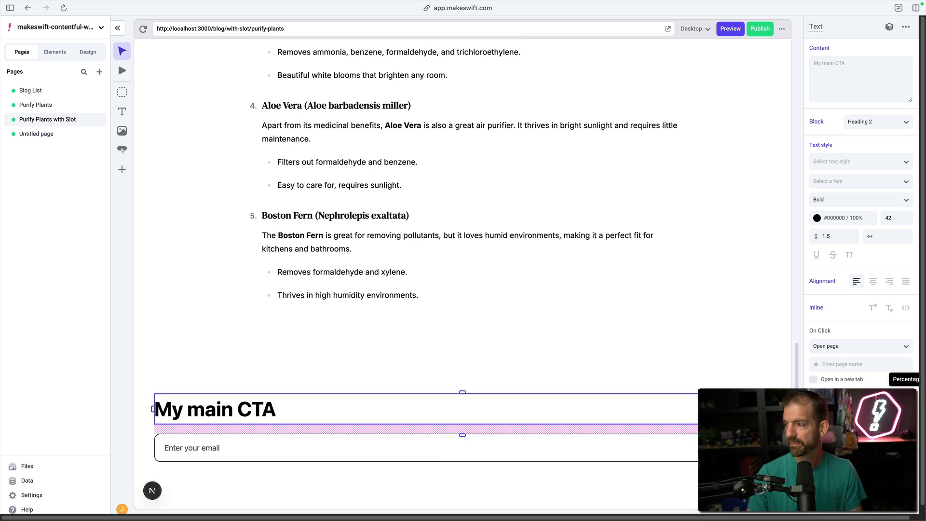
click(423, 448)
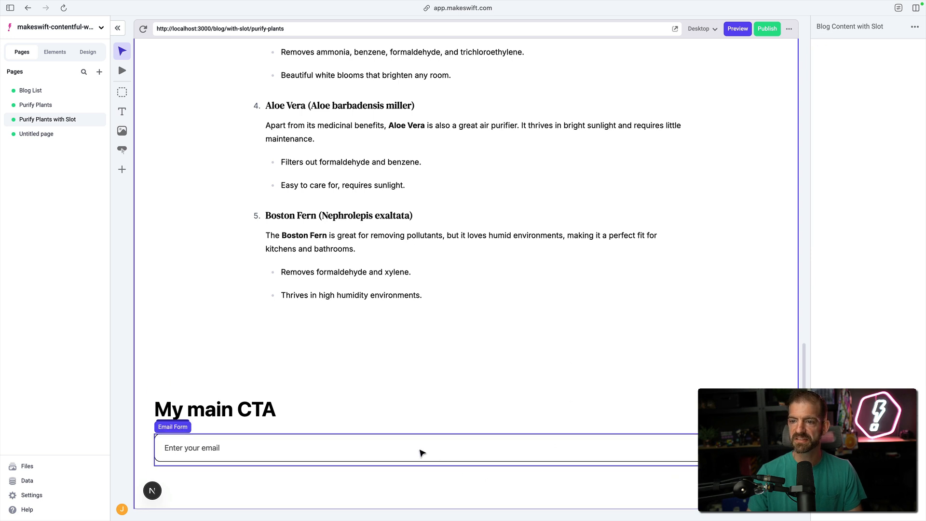
click(215, 408)
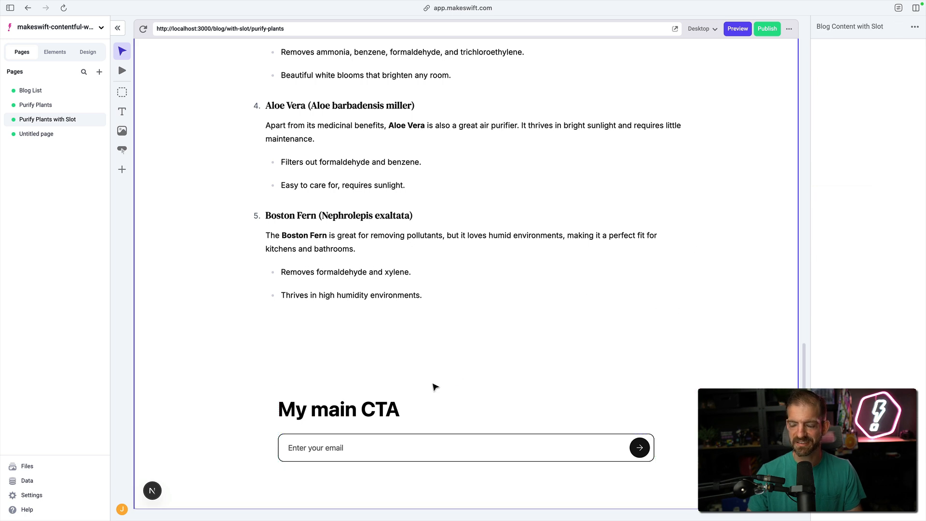
click(339, 409)
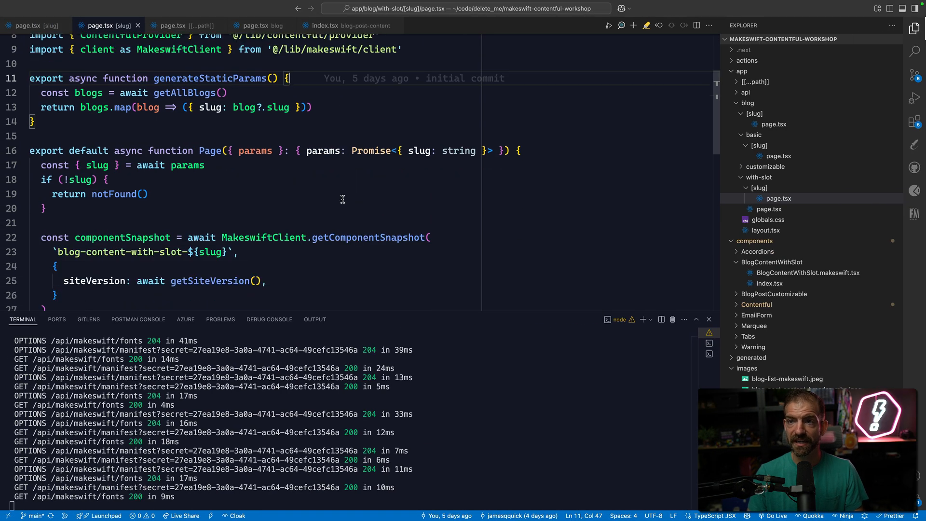
Step: Quick-open 'withs' to reach the with-slot page.tsx and scroll through it
text(withs)
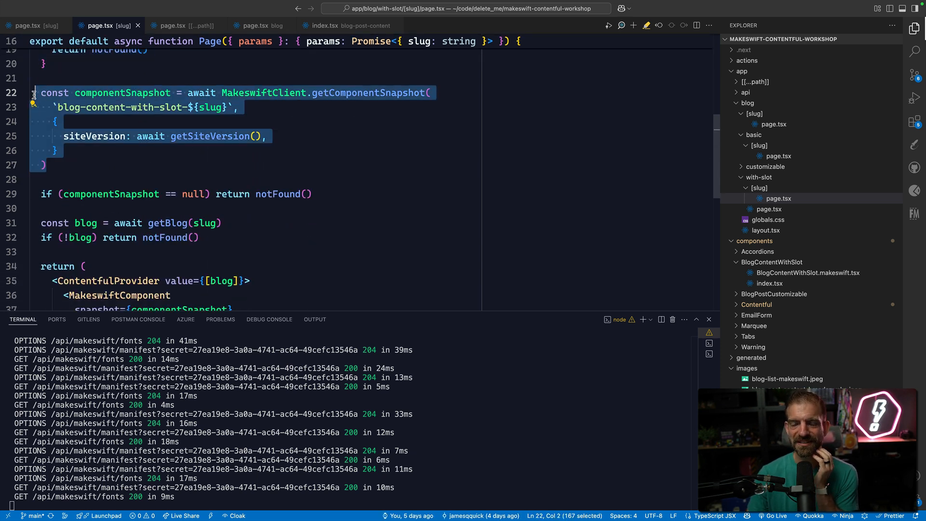
scroll(down, 3)
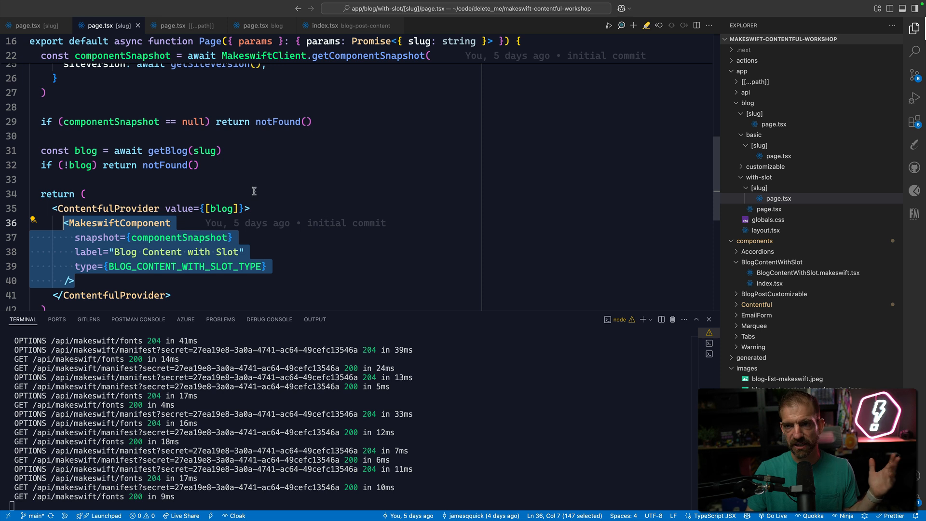
mouse_move(207, 166)
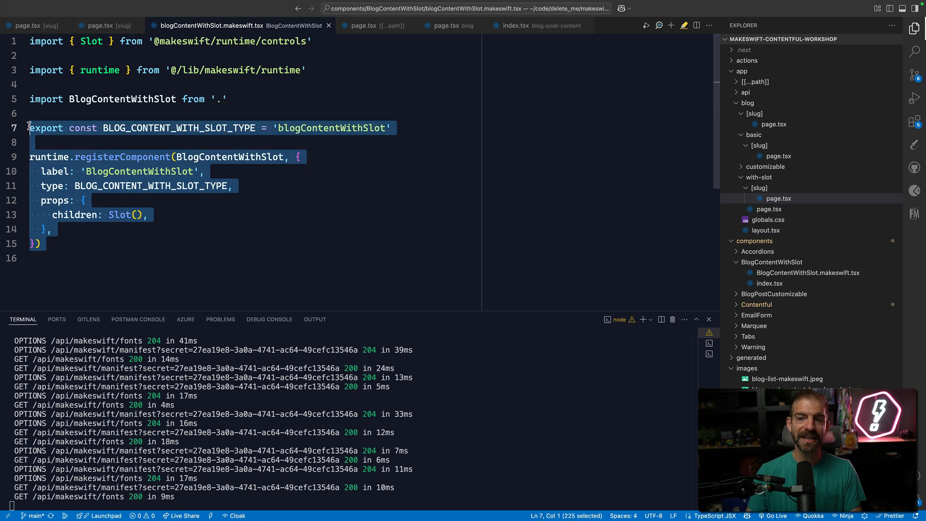
Step: Highlight the children: Slot() prop in BlogContentWithSlot and scroll through the rendering code
click(138, 243)
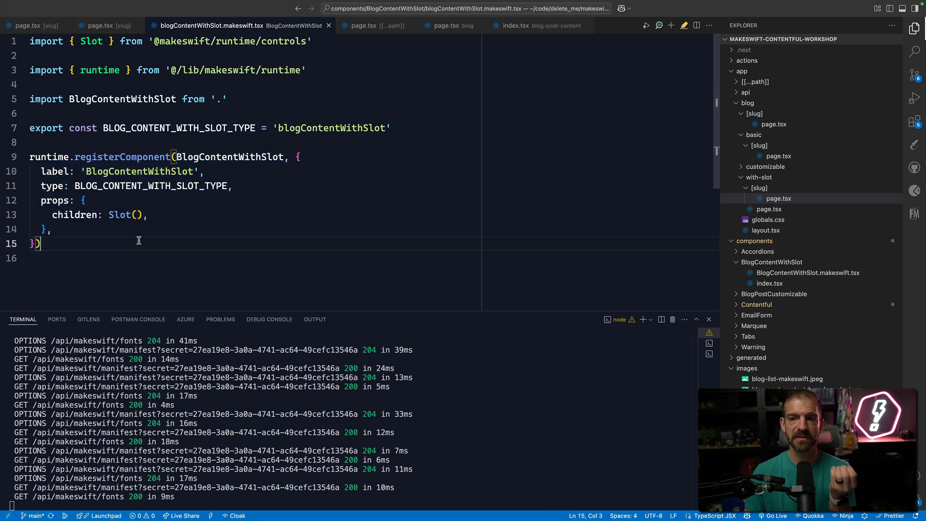
double_click(77, 215)
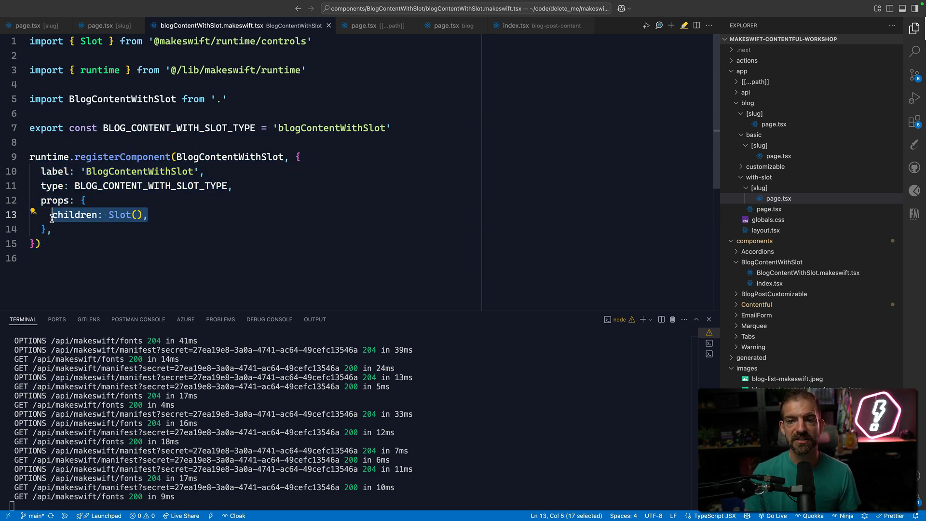
mouse_move(230, 156)
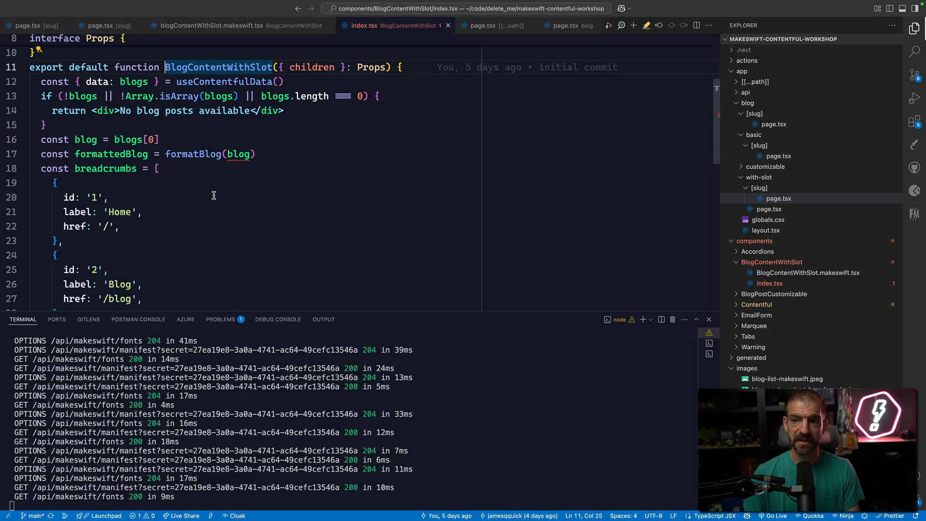
scroll(down, 3)
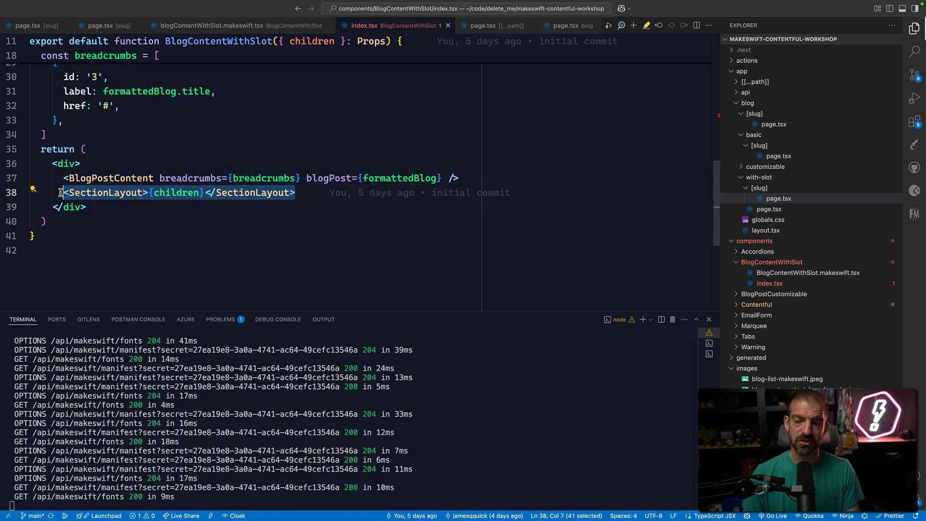
scroll(up, 3)
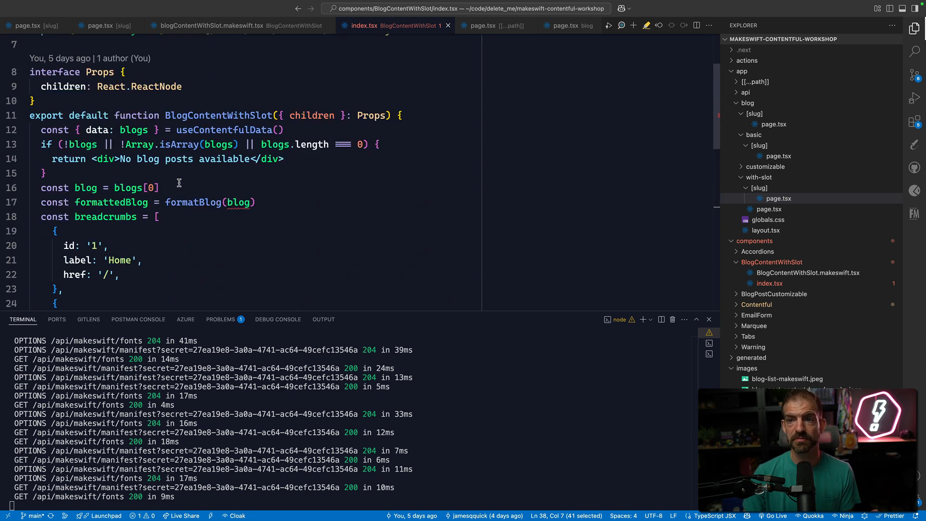
scroll(down, 3)
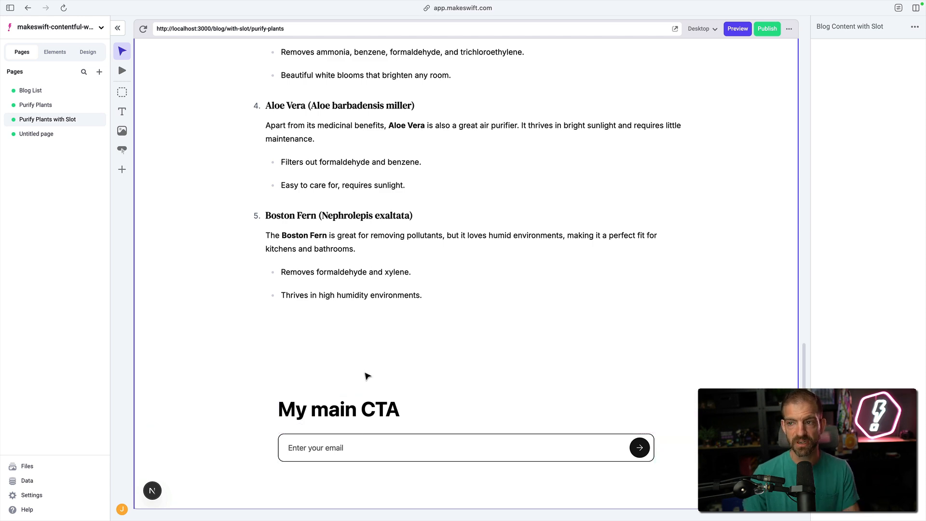
scroll(up, 3)
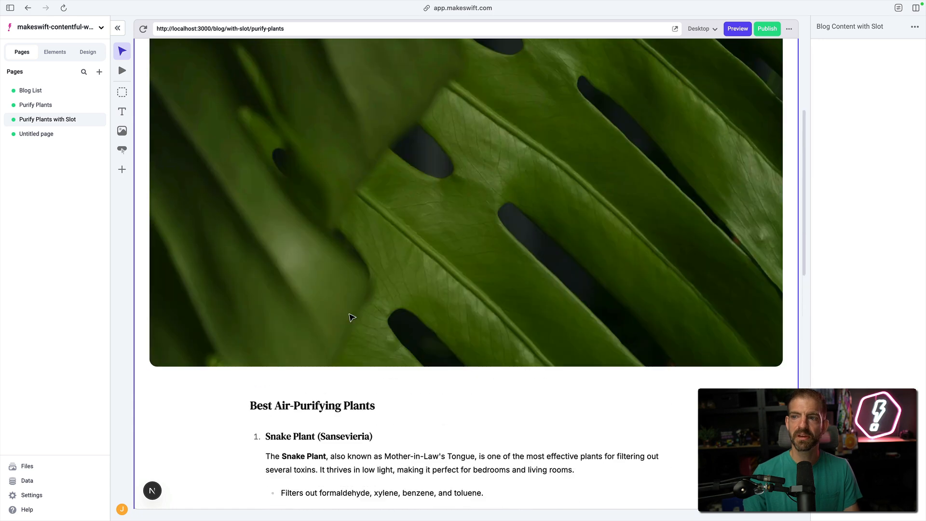
scroll(up, 3)
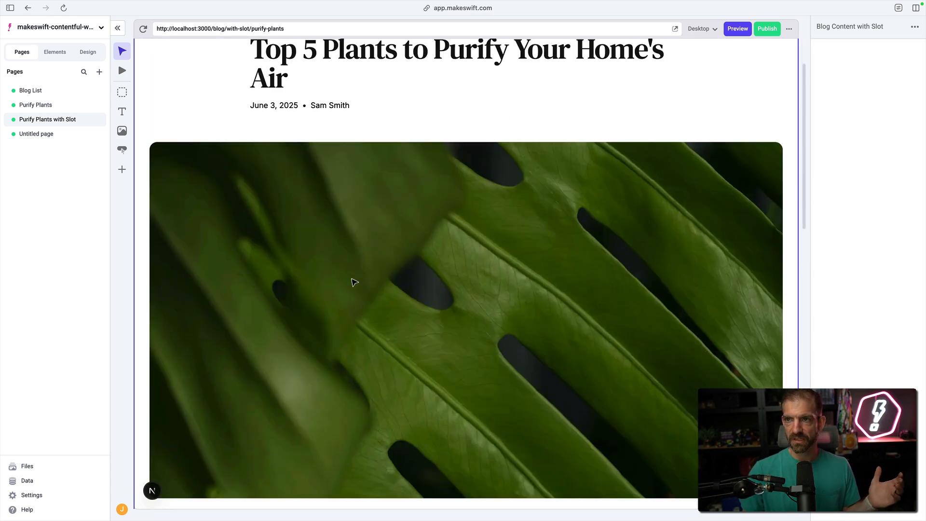
scroll(up, 3)
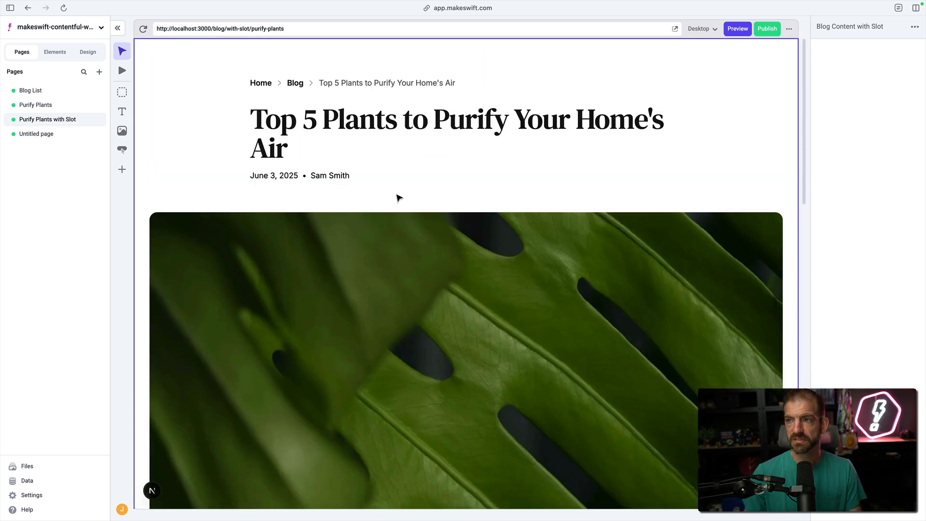
scroll(down, 3)
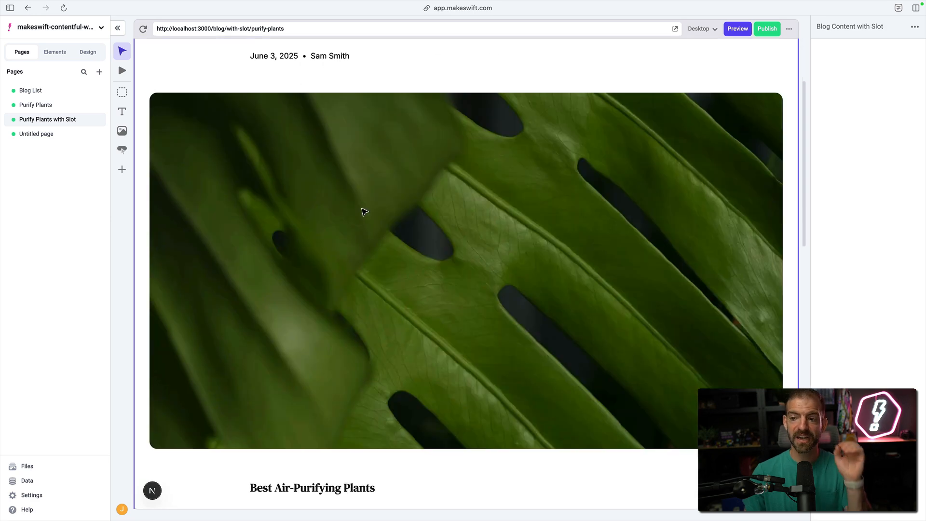
scroll(down, 3)
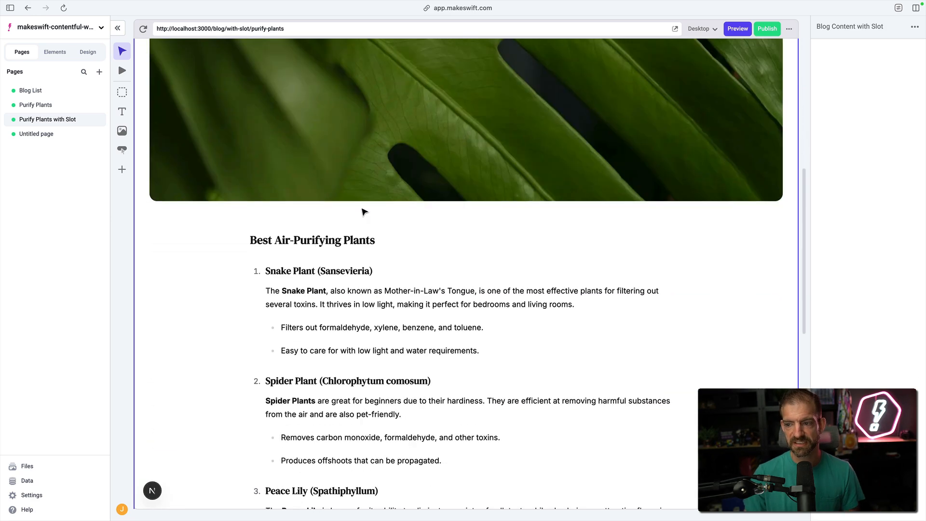
scroll(down, 3)
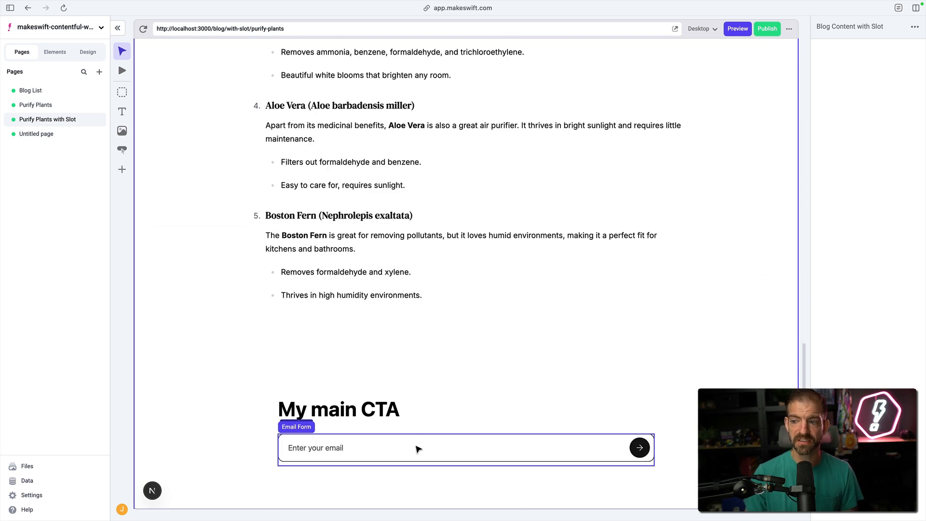
click(339, 408)
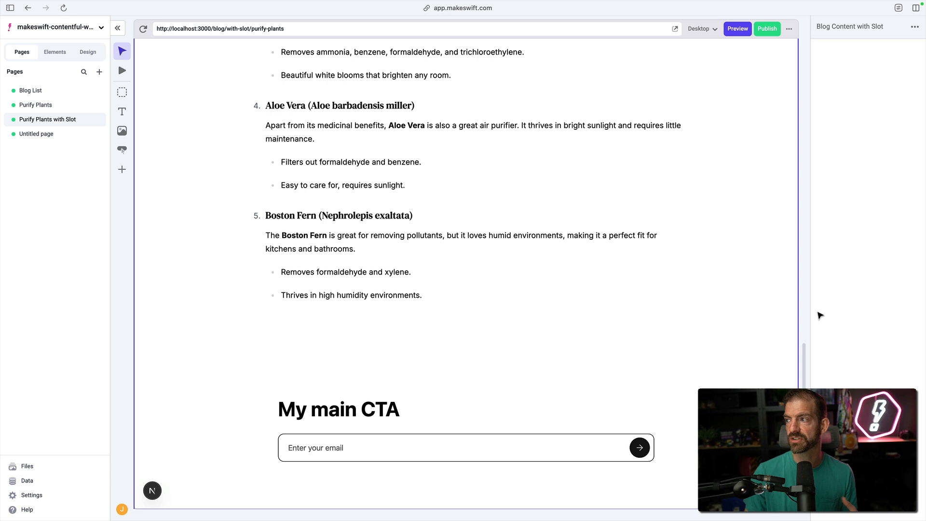
mouse_move(871, 229)
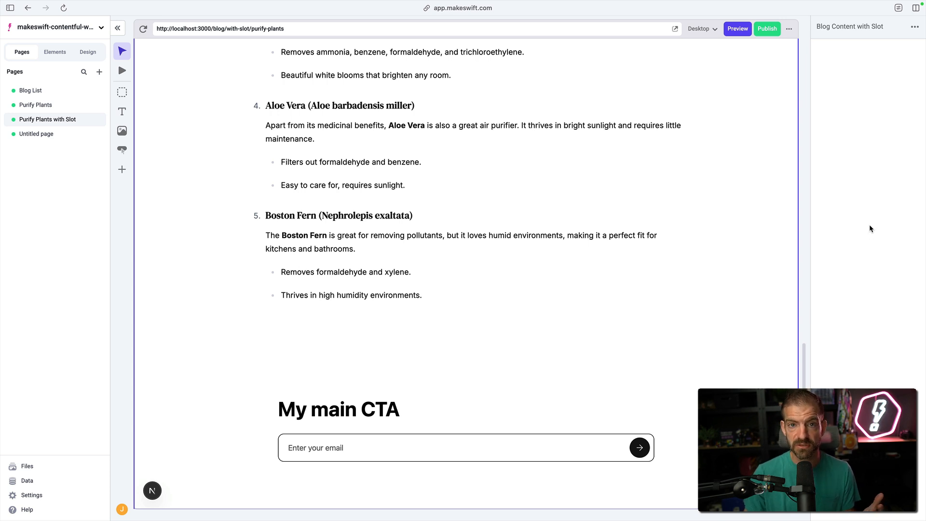
mouse_move(272, 269)
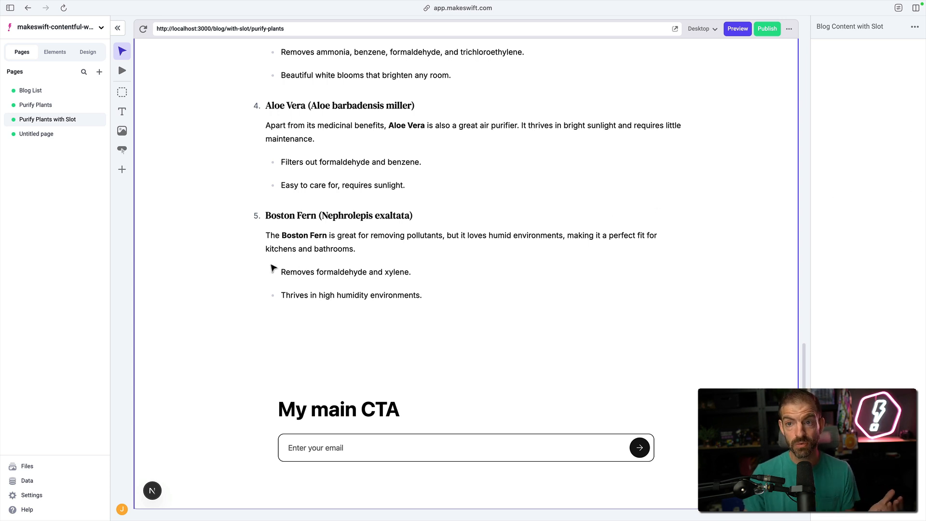
click(121, 170)
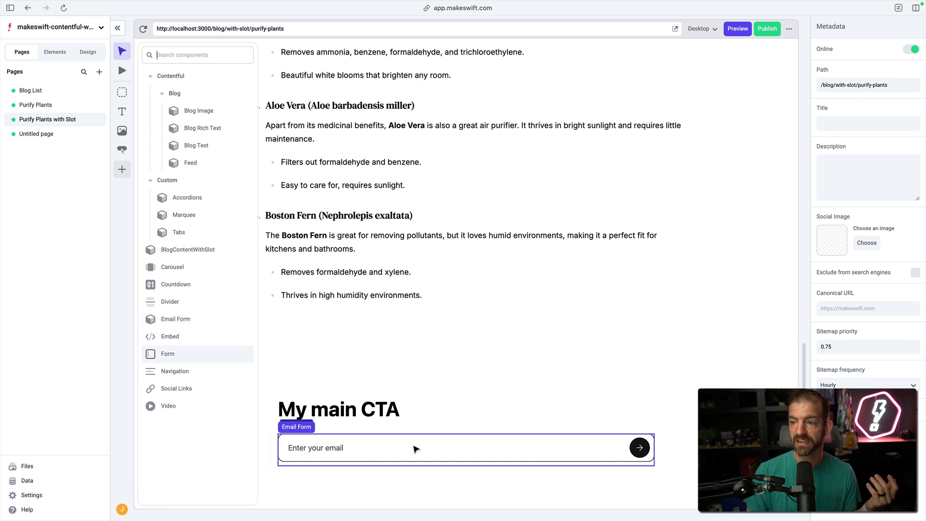
Step: Select the Email Form and highlight its 'Enter your email' placeholder text
click(414, 448)
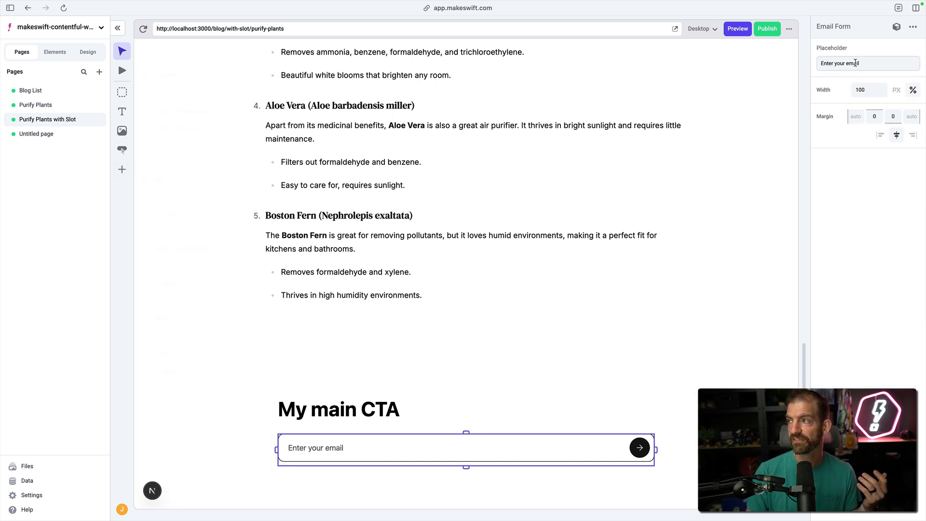
triple_click(868, 63)
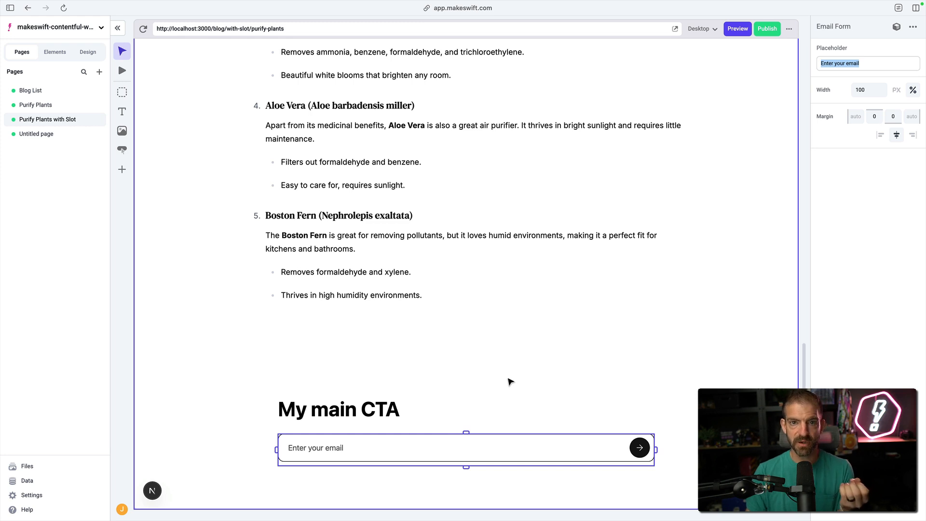